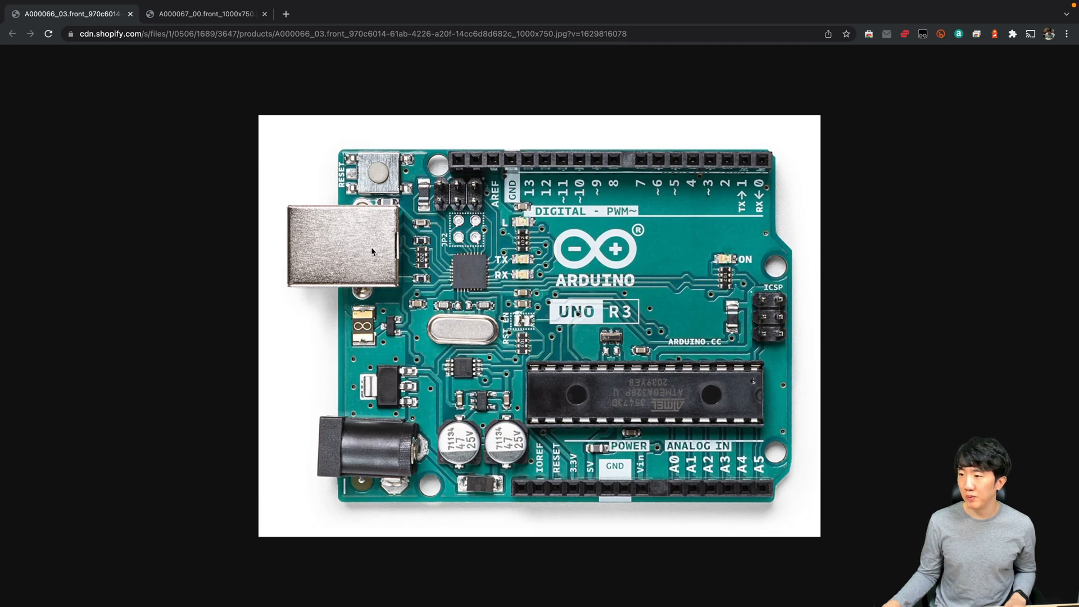
mouse_move(325, 242)
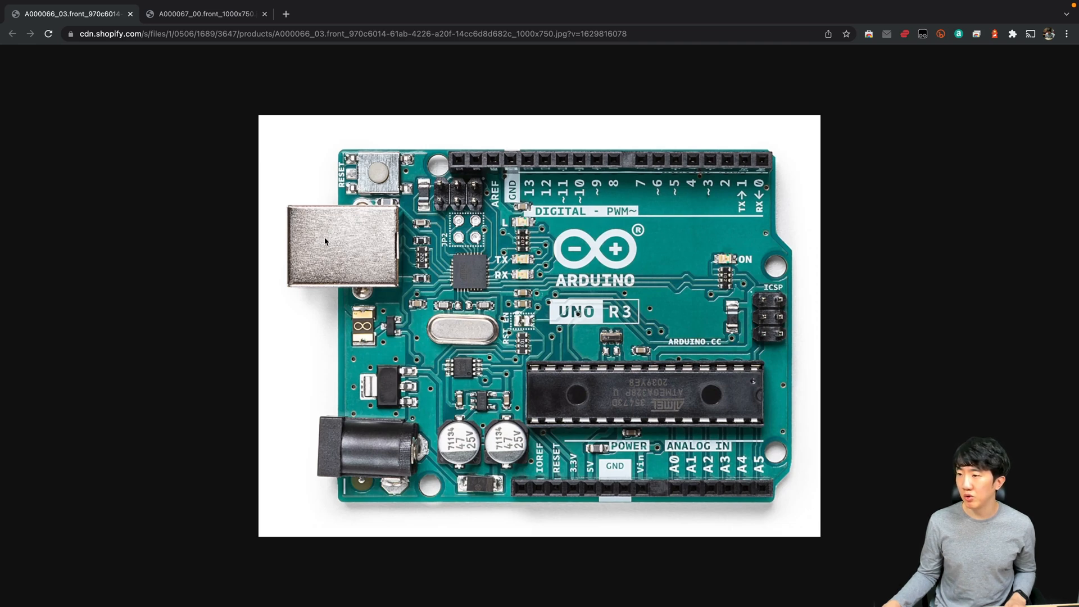
mouse_move(322, 237)
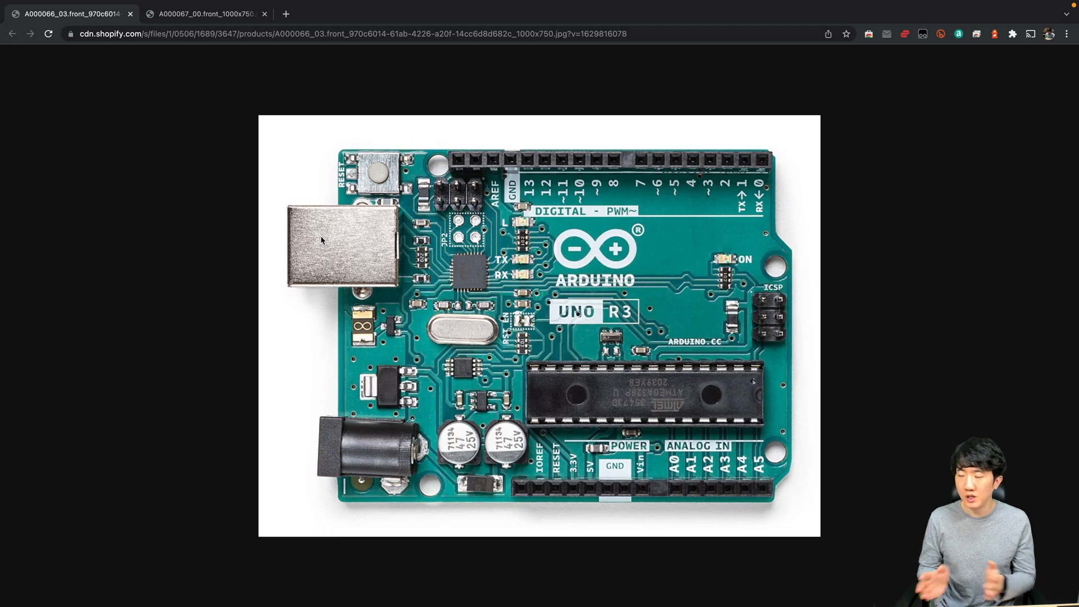
mouse_move(349, 231)
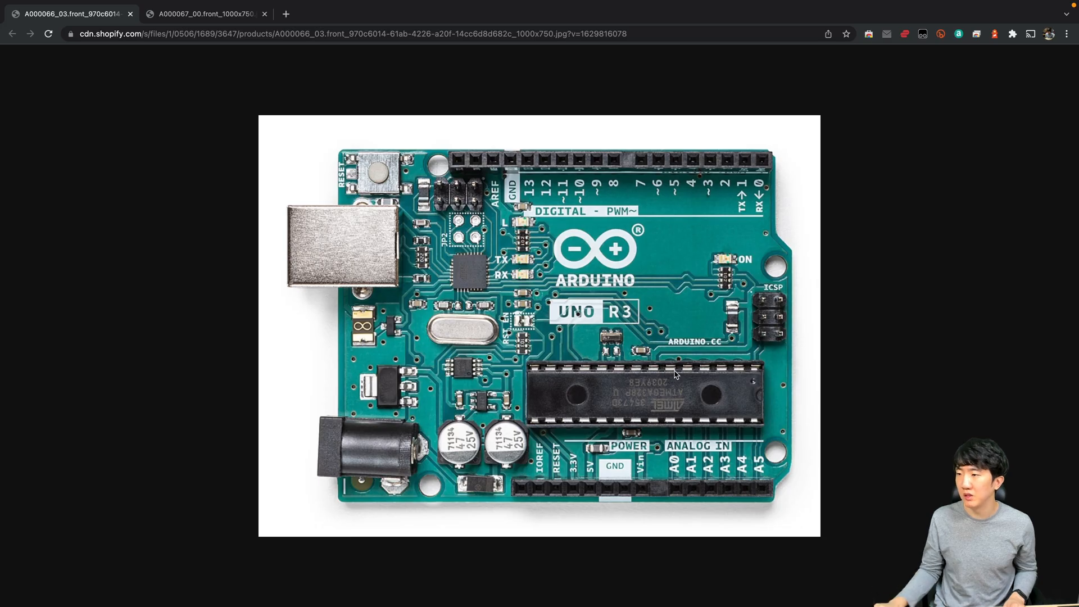
mouse_move(404, 233)
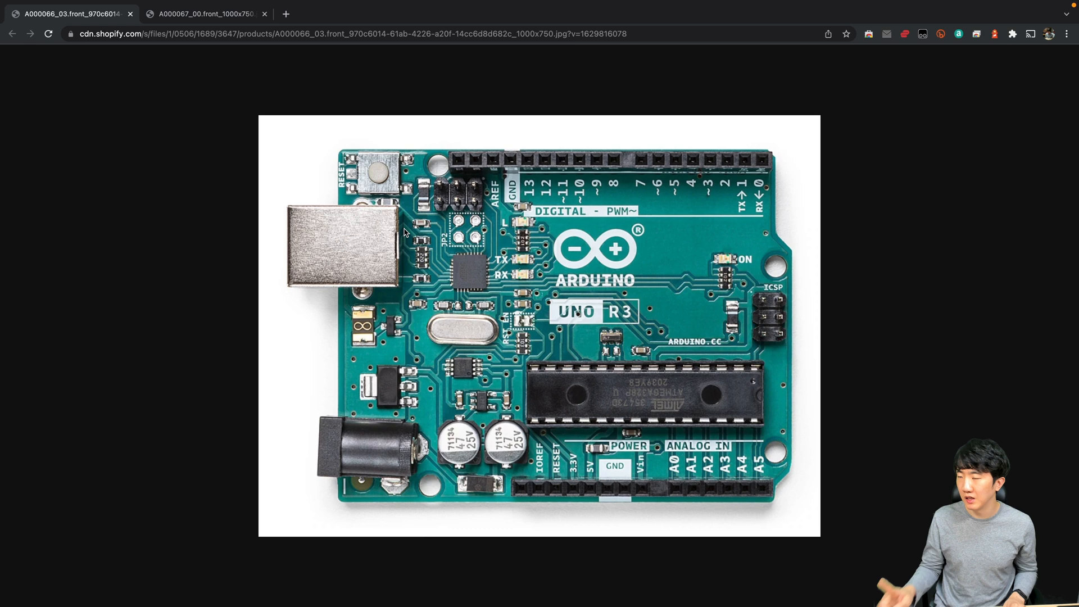
Show the zoomed Arduino Mega 2560 board photo in Chrome's second tab.
click(203, 14)
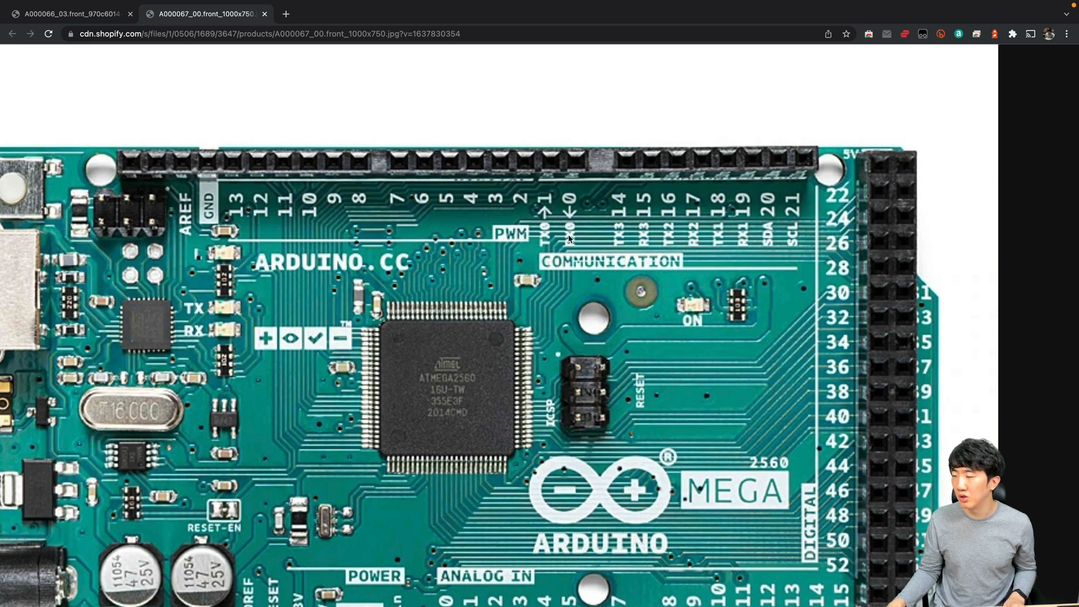
mouse_move(621, 240)
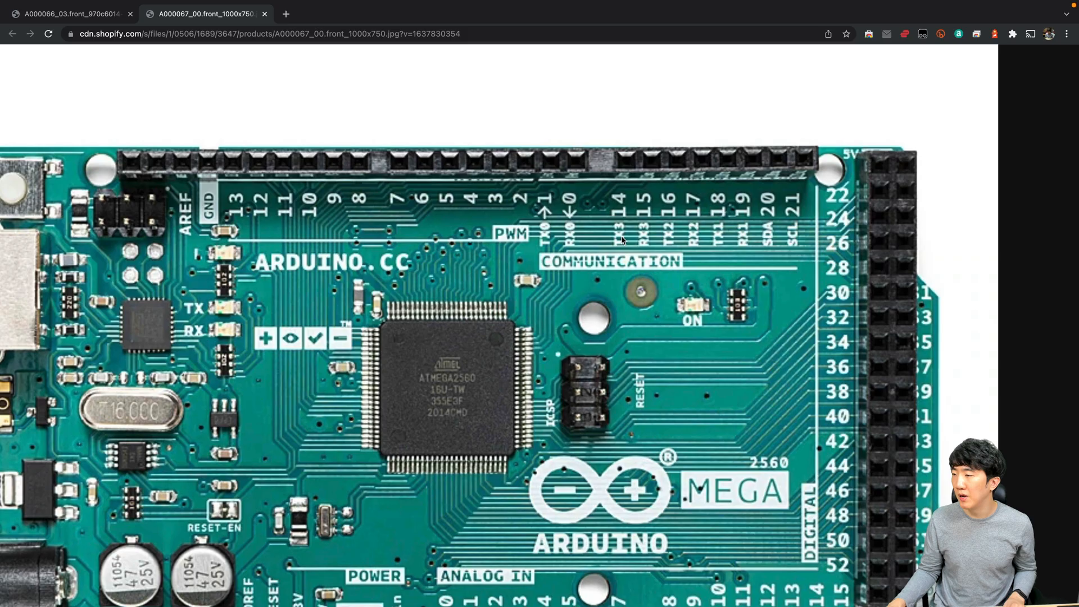
mouse_move(741, 242)
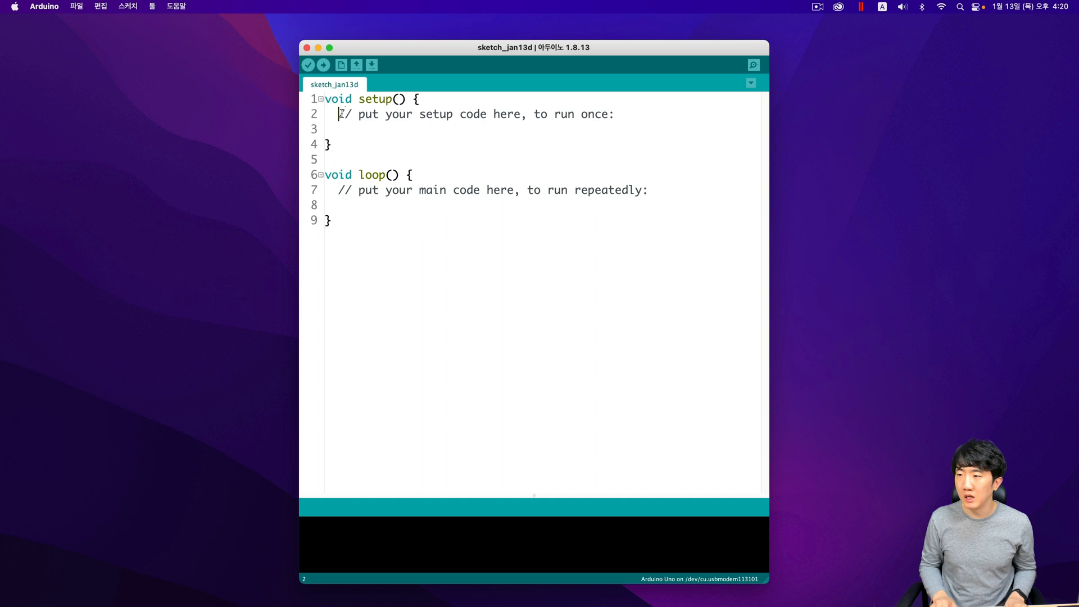
Replace the setup placeholder comment with Serial.begin(9600);.
drag(337, 114, 614, 114)
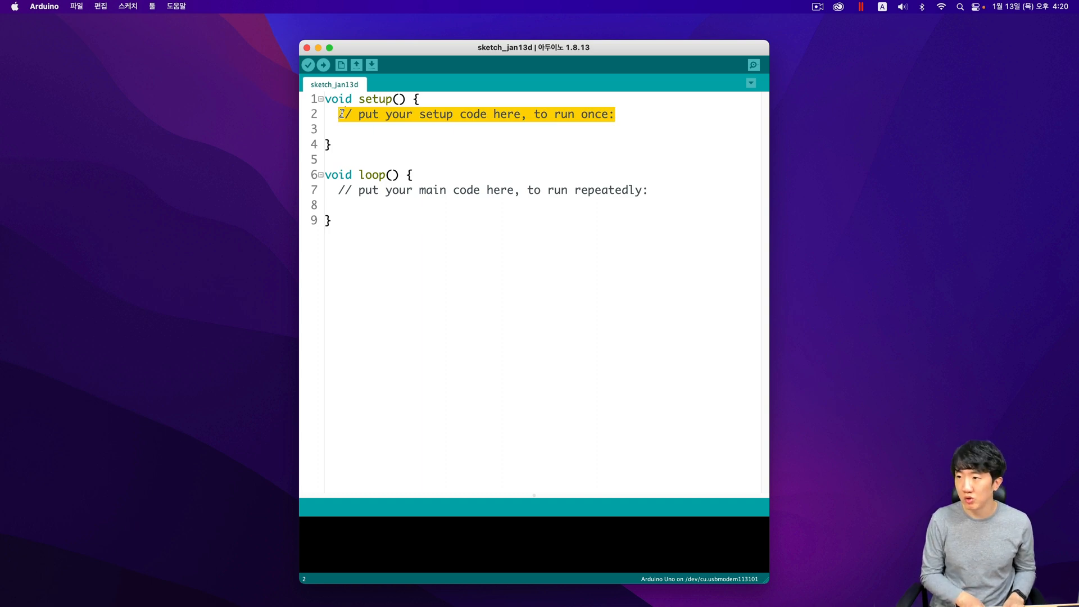
text(Serial.)
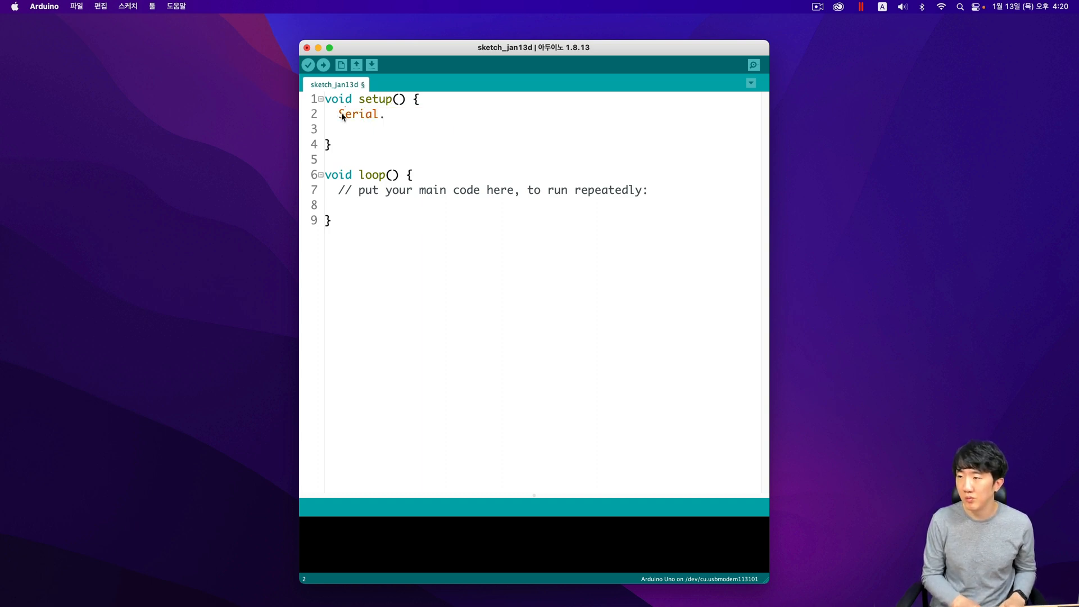
text(begin()
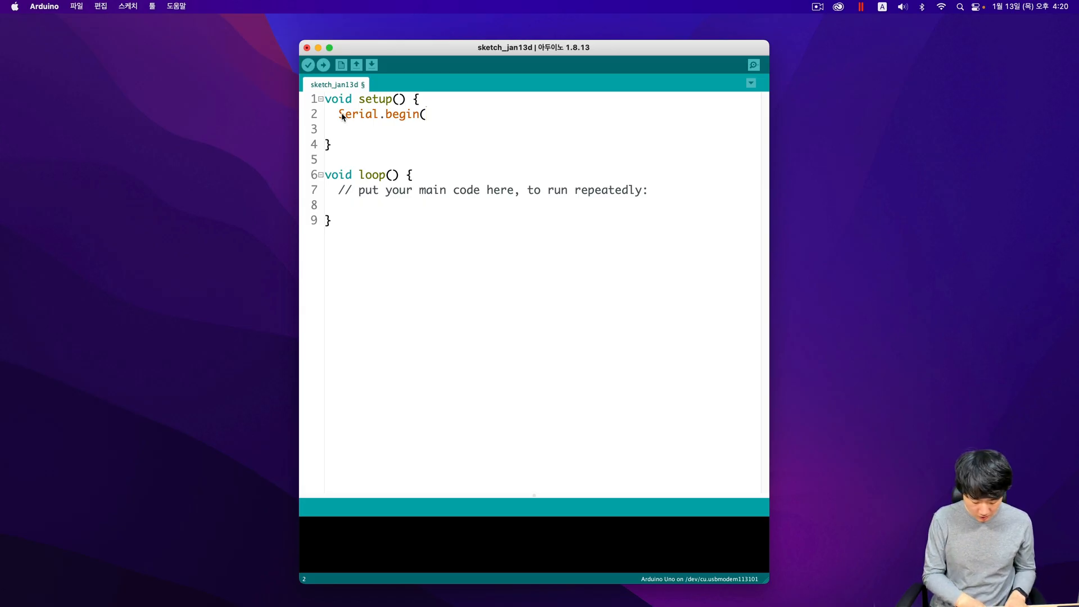
text(9600);)
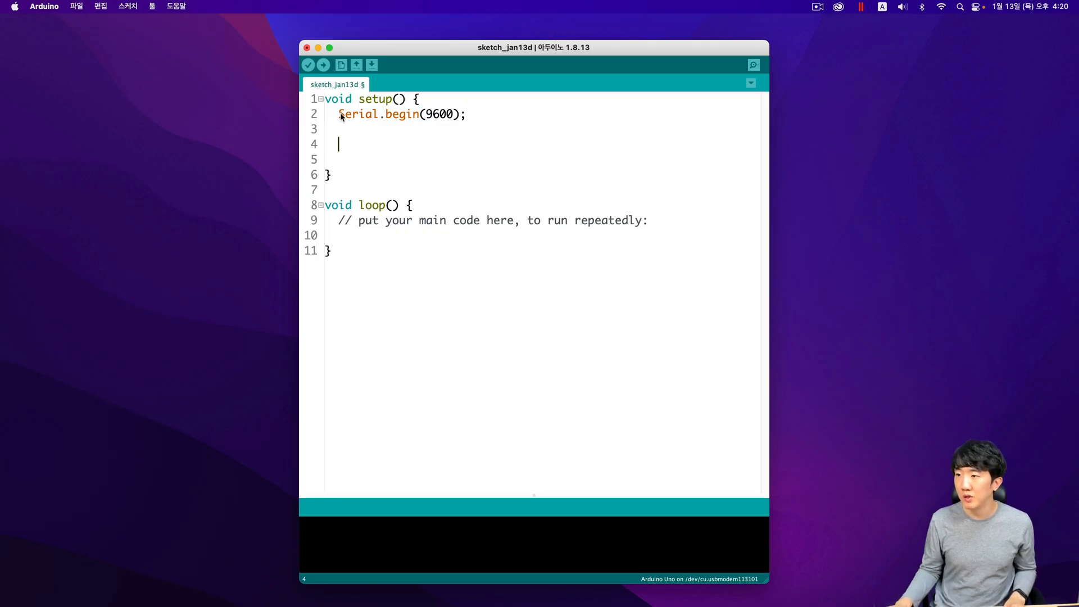
mouse_move(470, 124)
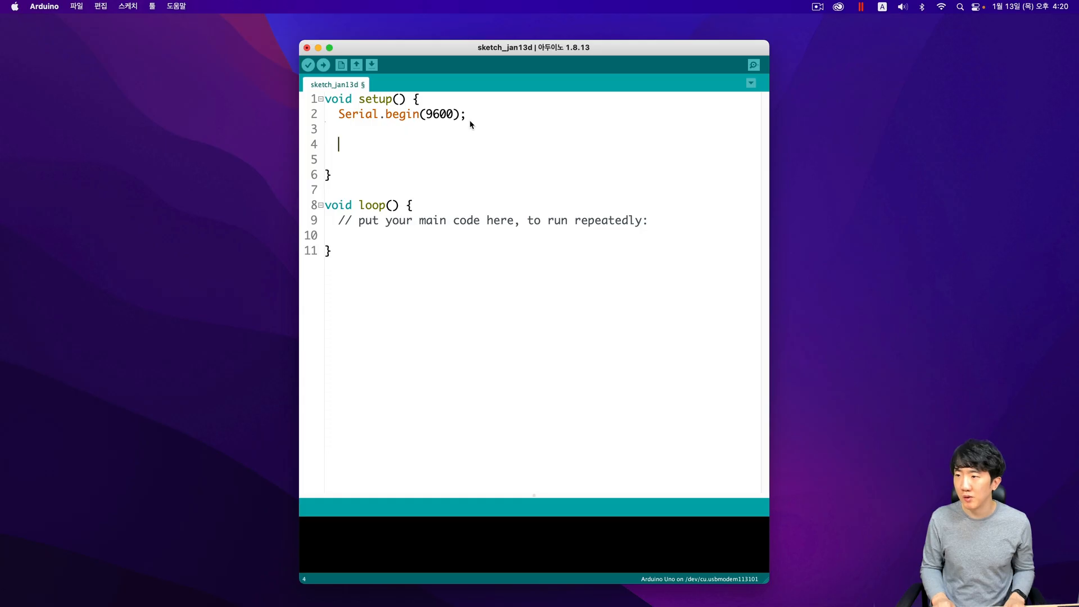
Add while(!Serial){} below Serial.begin(9600); to wait for the port.
text(while()
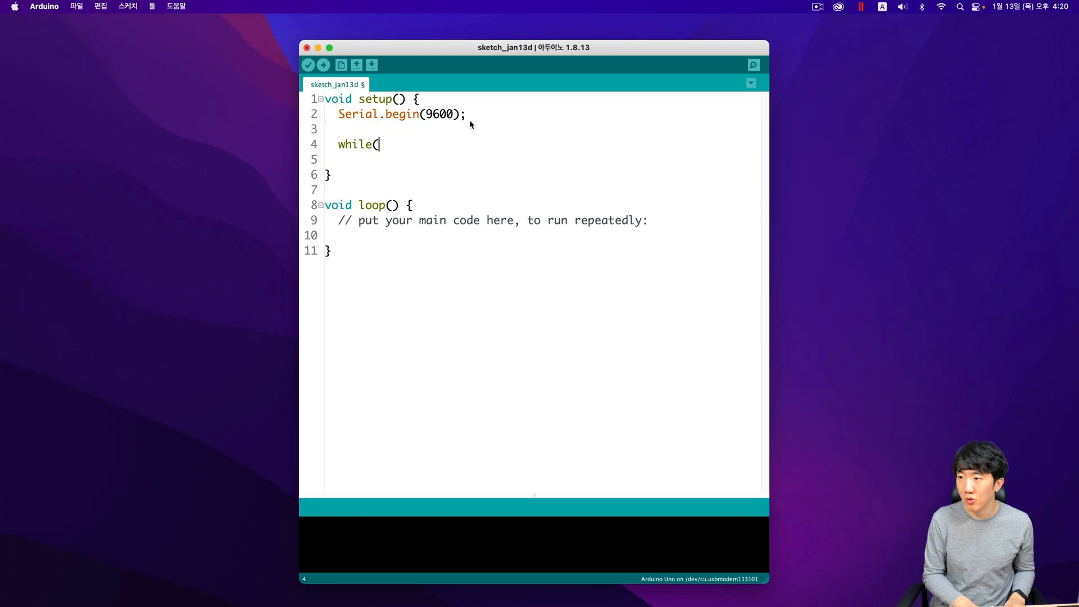
text(!s)
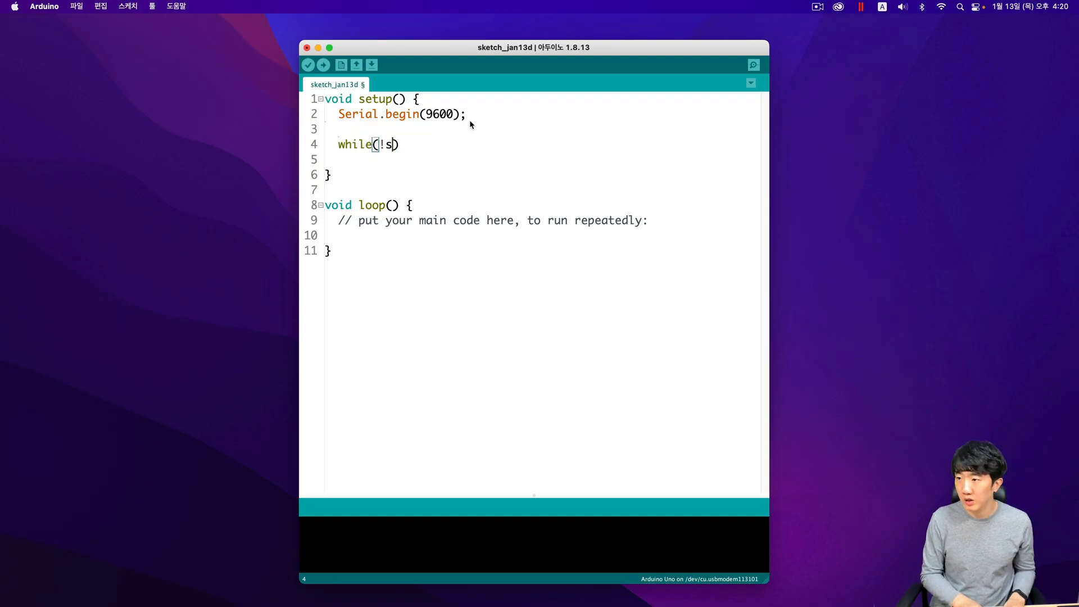
text(erial)
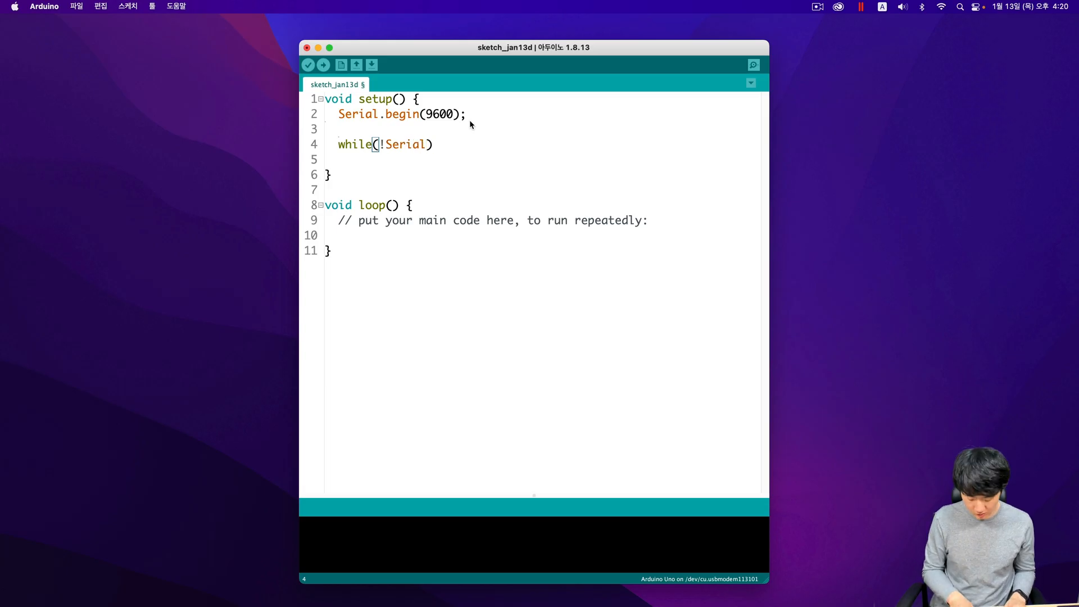
text({})
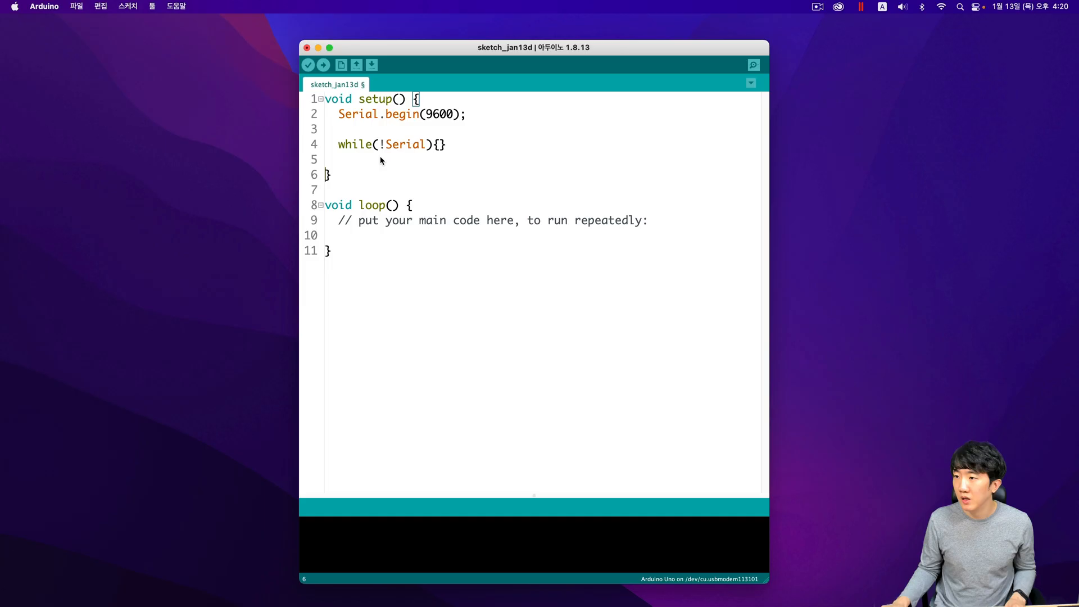
mouse_move(413, 156)
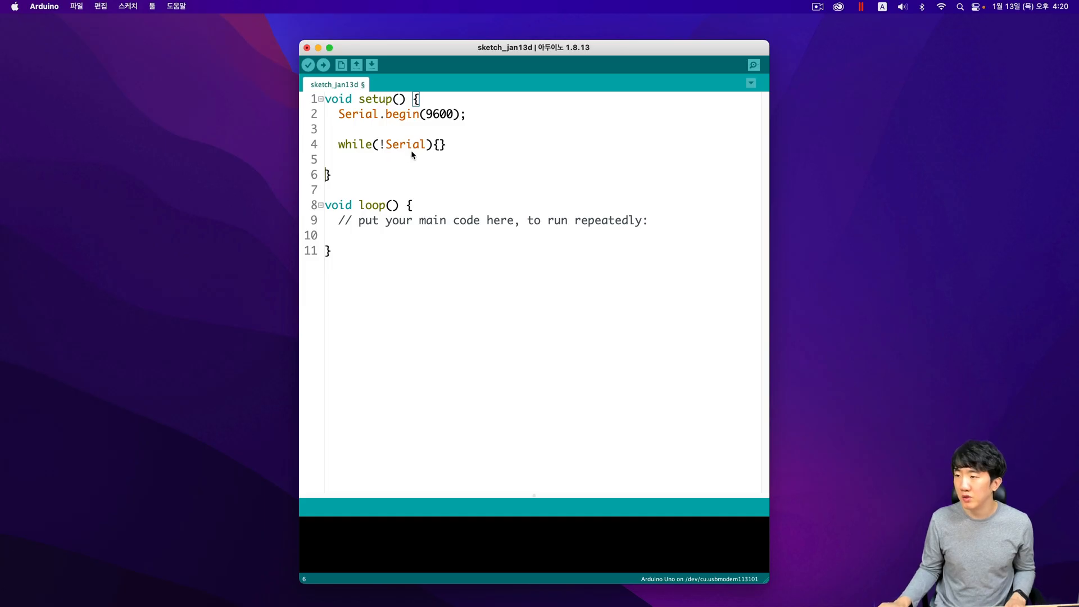
mouse_move(408, 149)
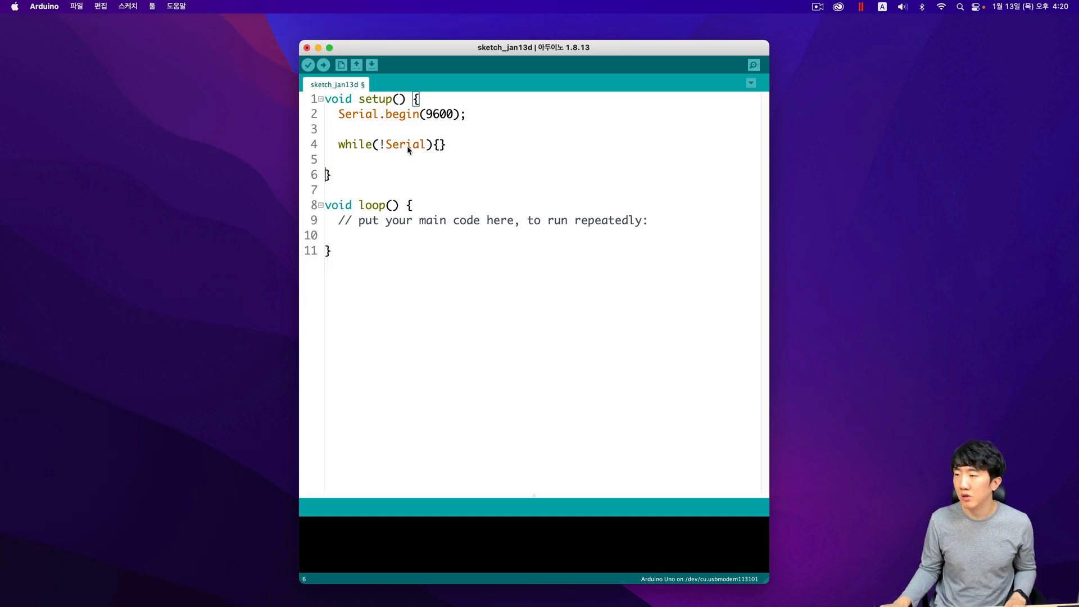
mouse_move(365, 146)
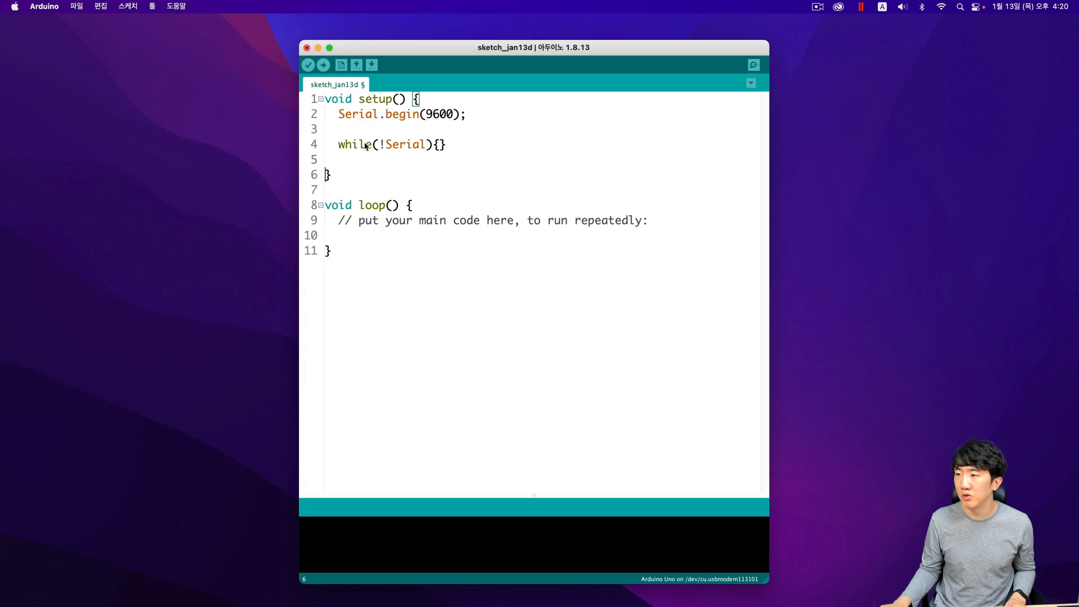
mouse_move(443, 161)
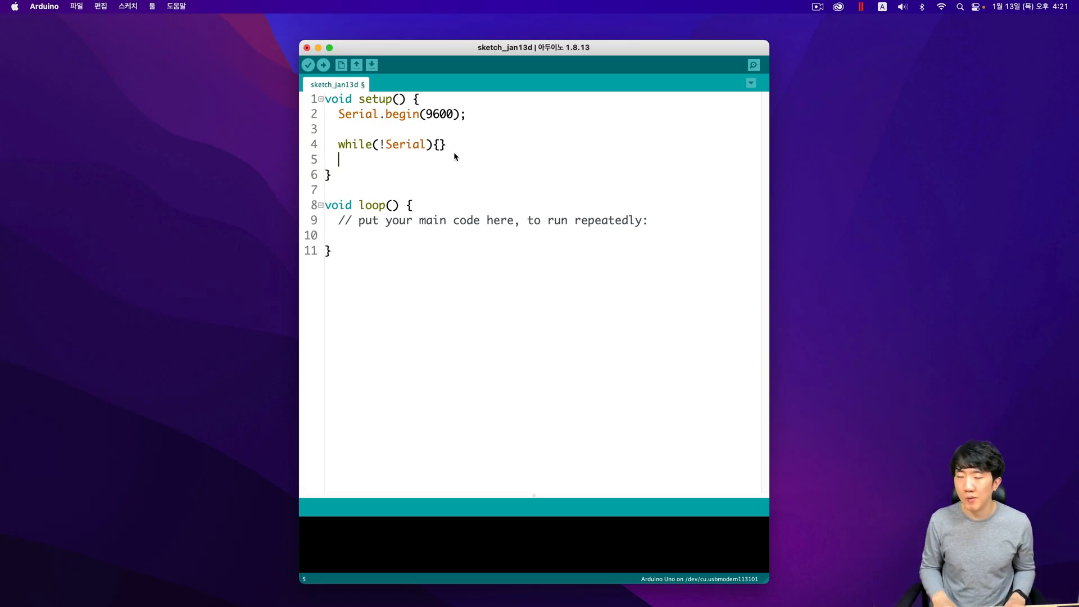
Add Serial.print("Hello world!"); after the serial-wait loop in setup.
text(Serial.)
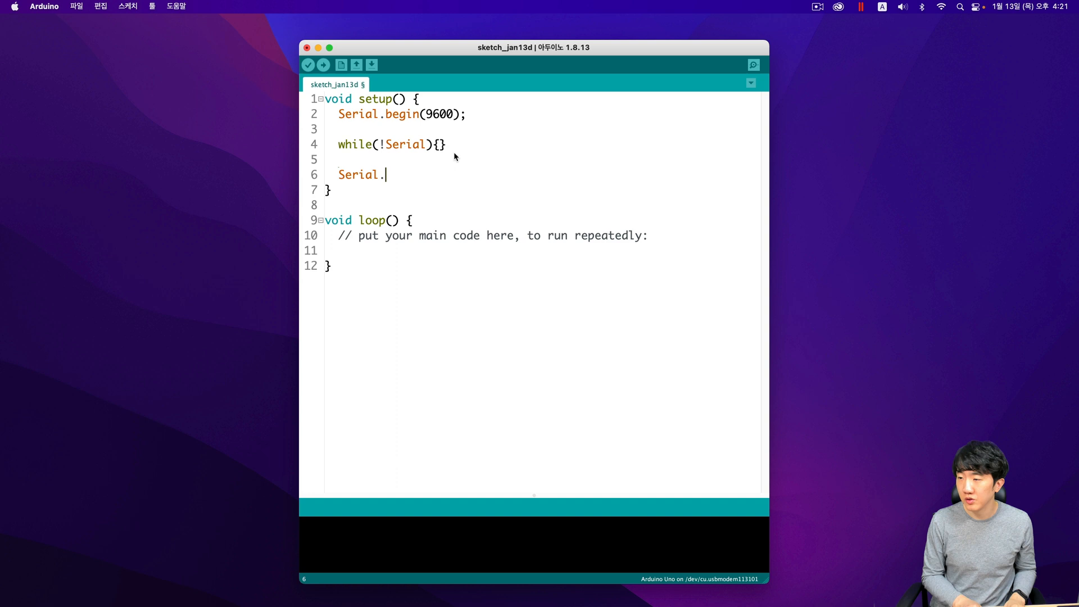
text(prin)
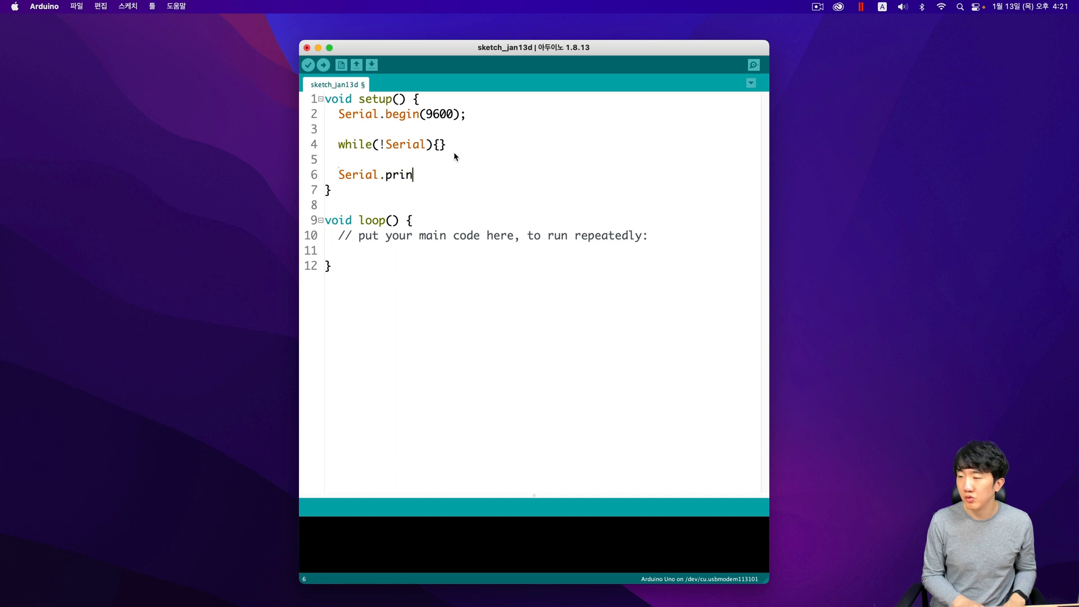
text(t)
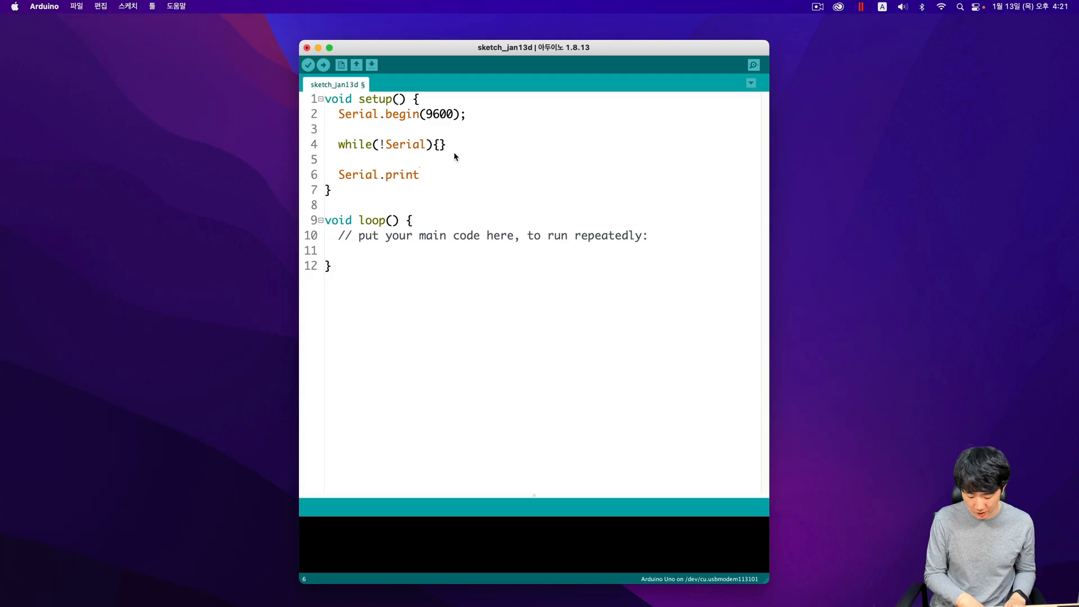
text(("Hel)
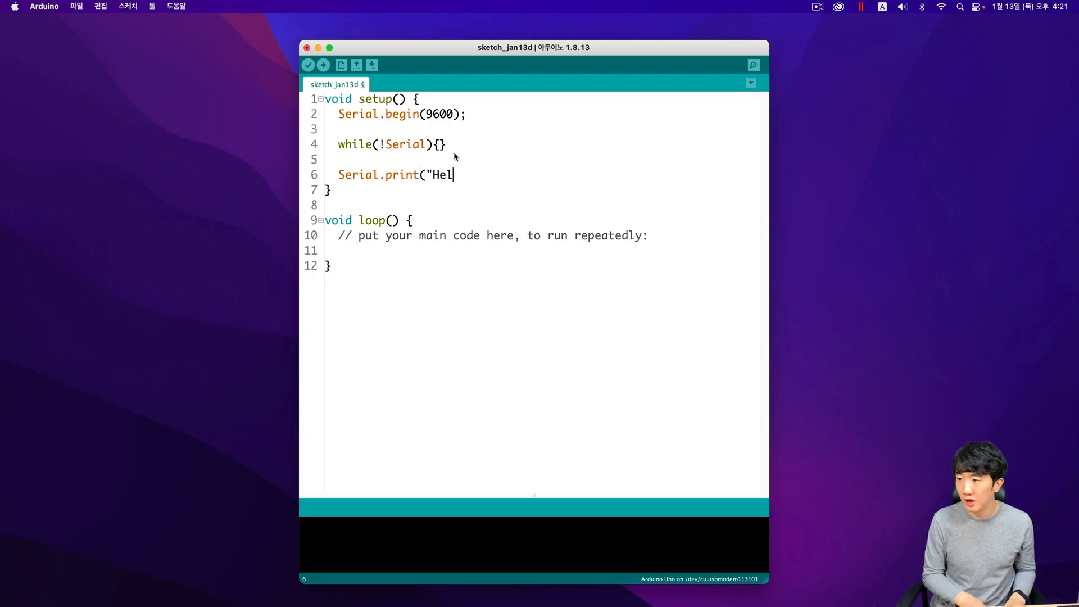
text(lo world)
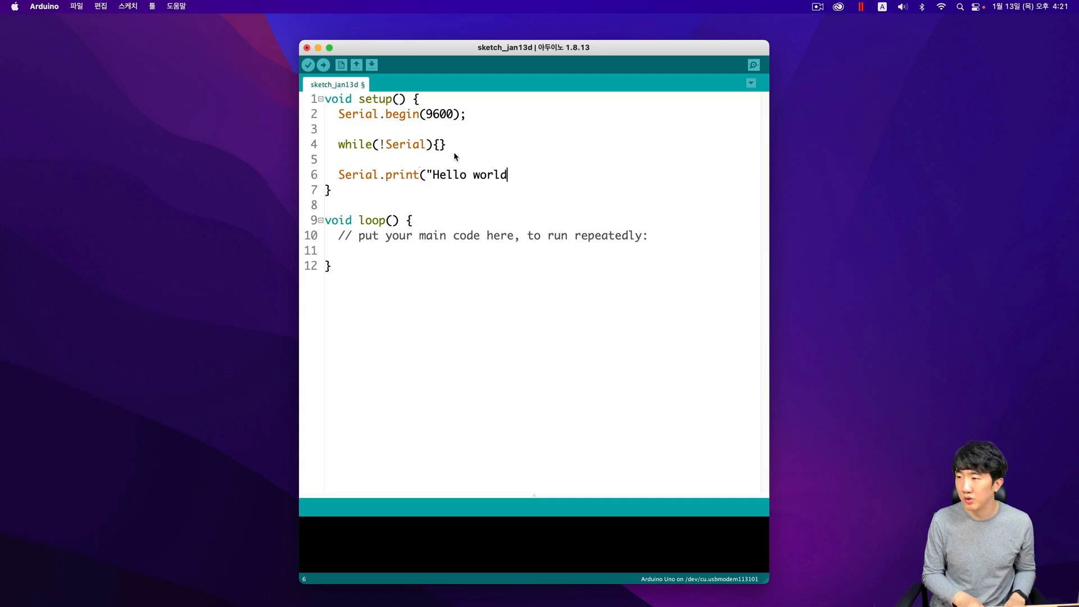
text(!");)
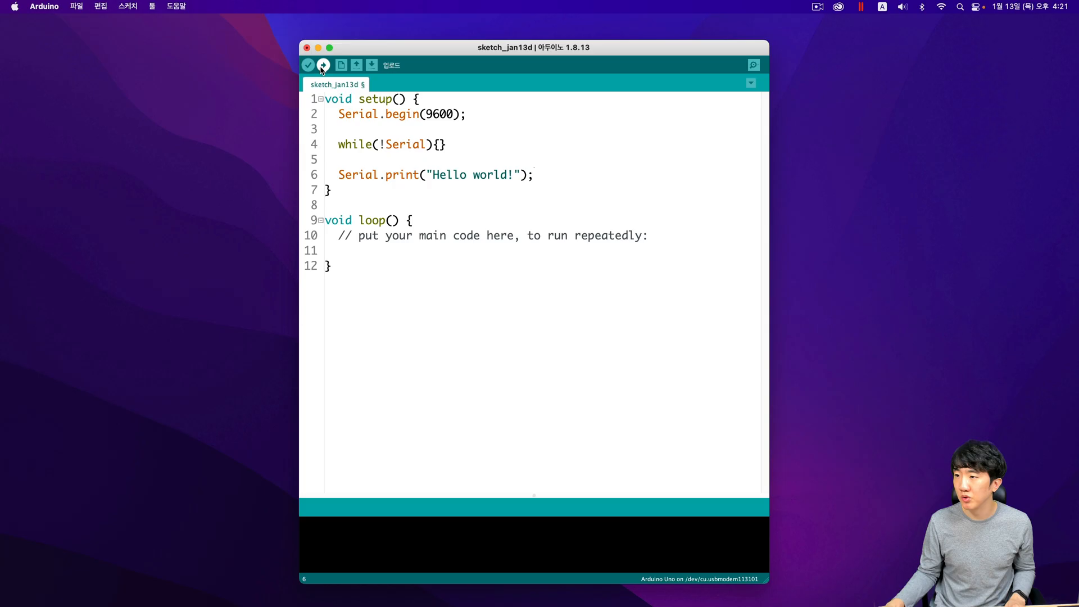
Upload the Hello world! sketch to the Arduino Uno.
click(324, 65)
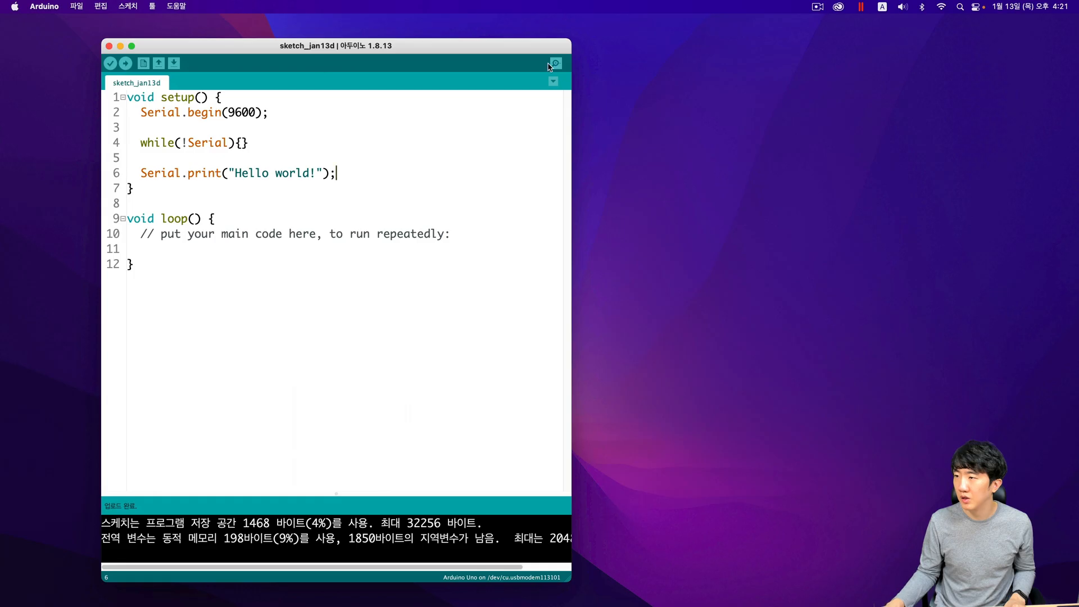
mouse_move(555, 63)
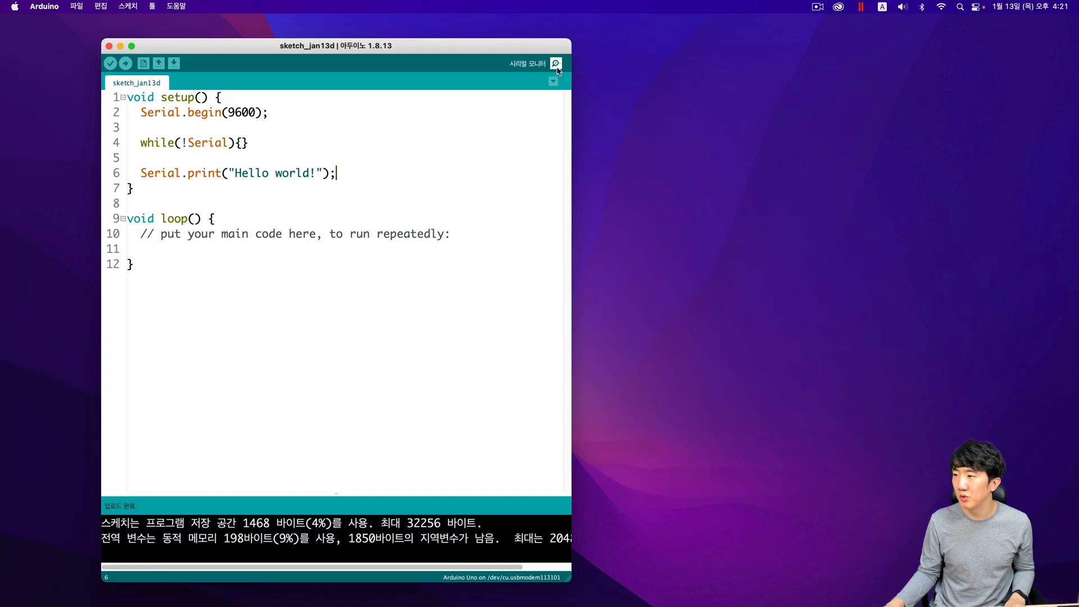
Open the serial monitor and reload it to view the board's Hello world! output.
click(554, 63)
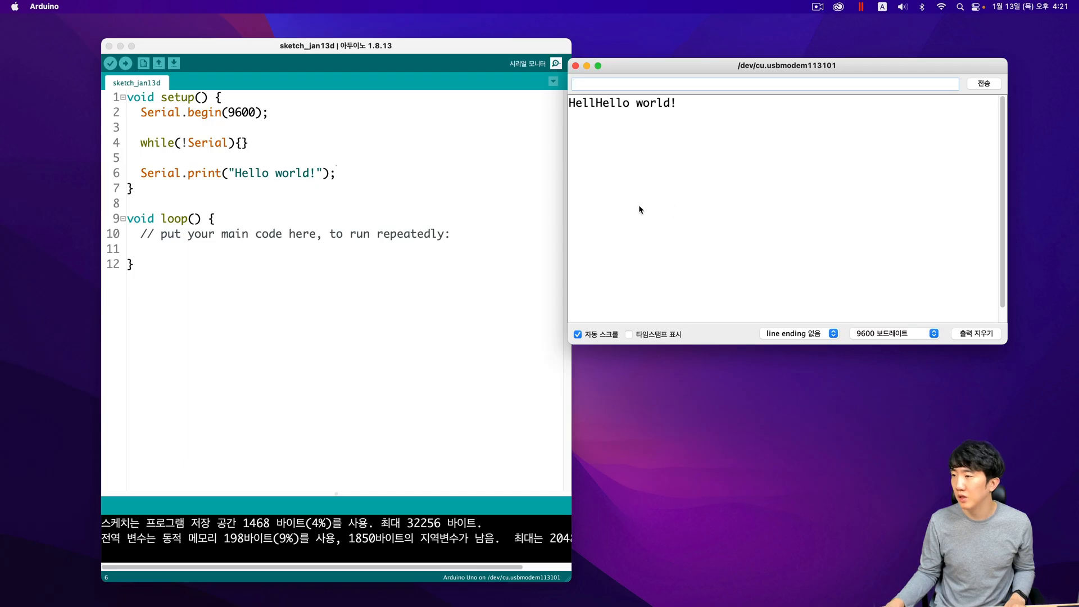
mouse_move(673, 112)
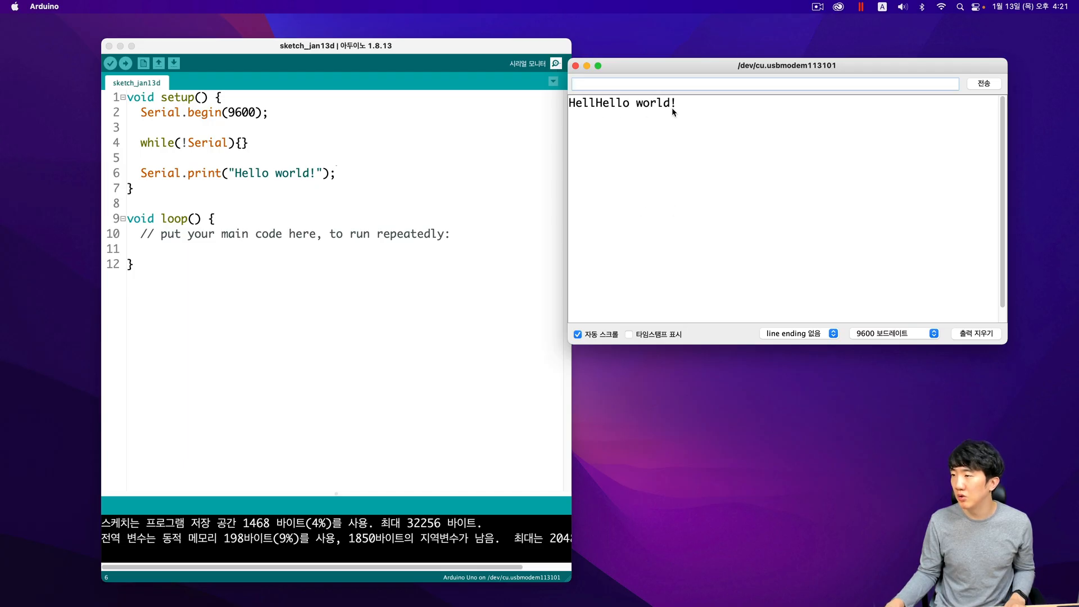
mouse_move(596, 114)
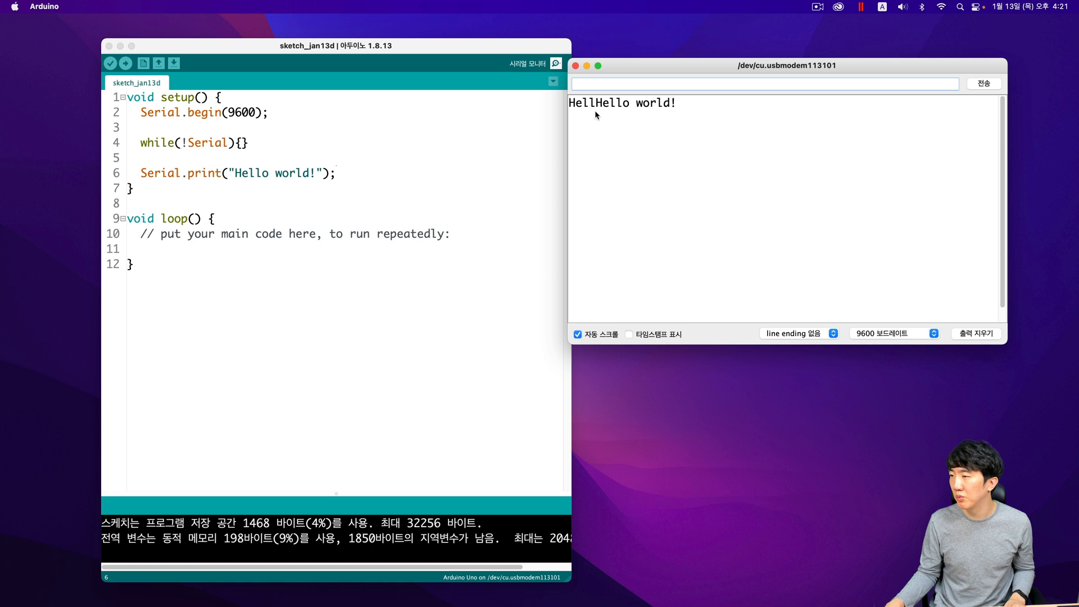
click(976, 333)
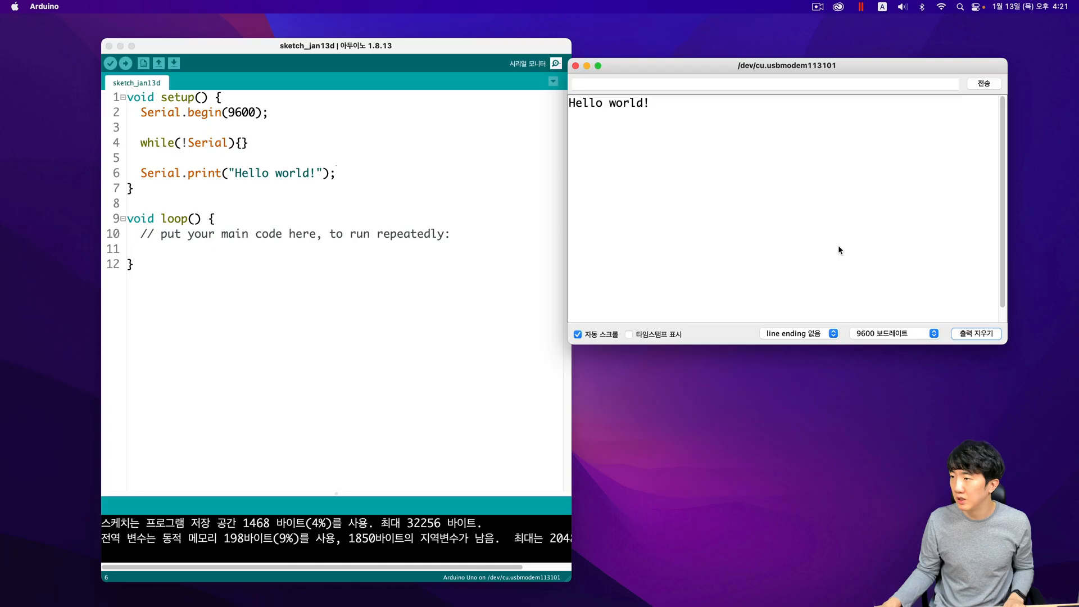
mouse_move(824, 214)
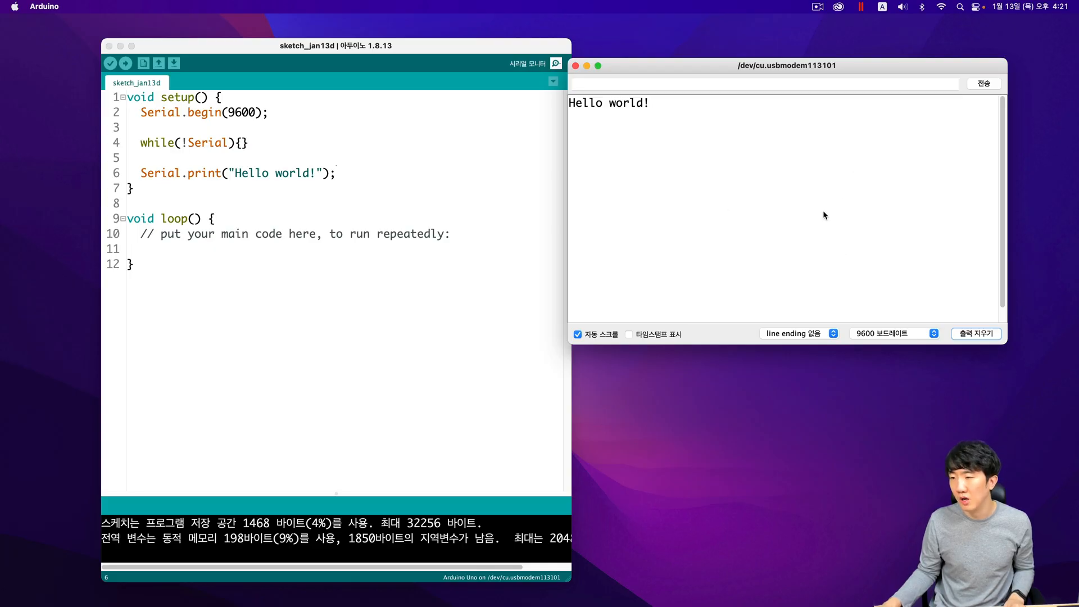
click(894, 333)
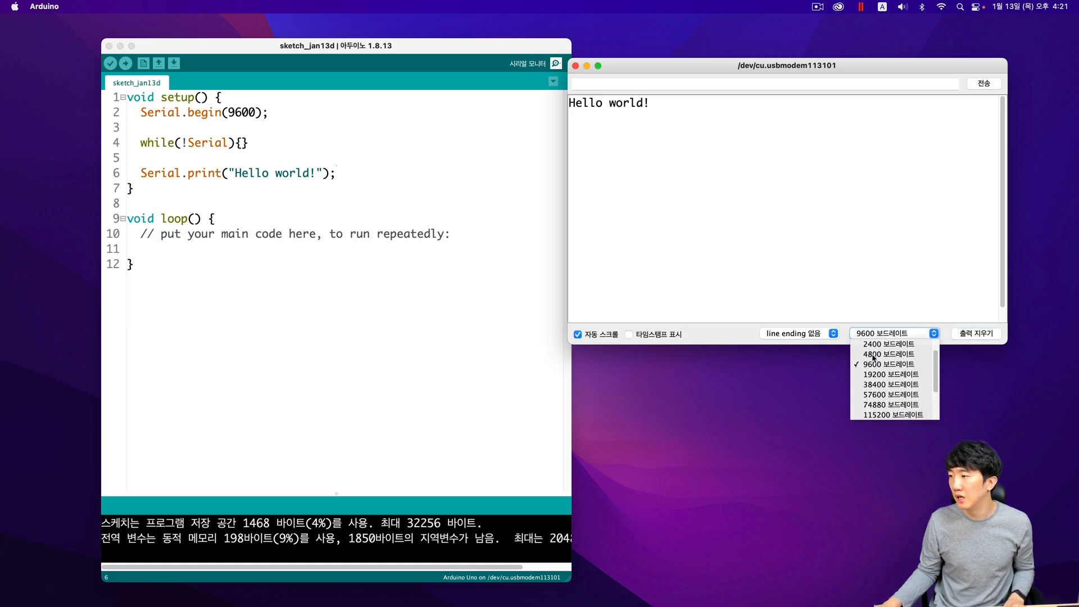
Switch the monitor to 4800 baud, then back to 9600 baud.
click(887, 353)
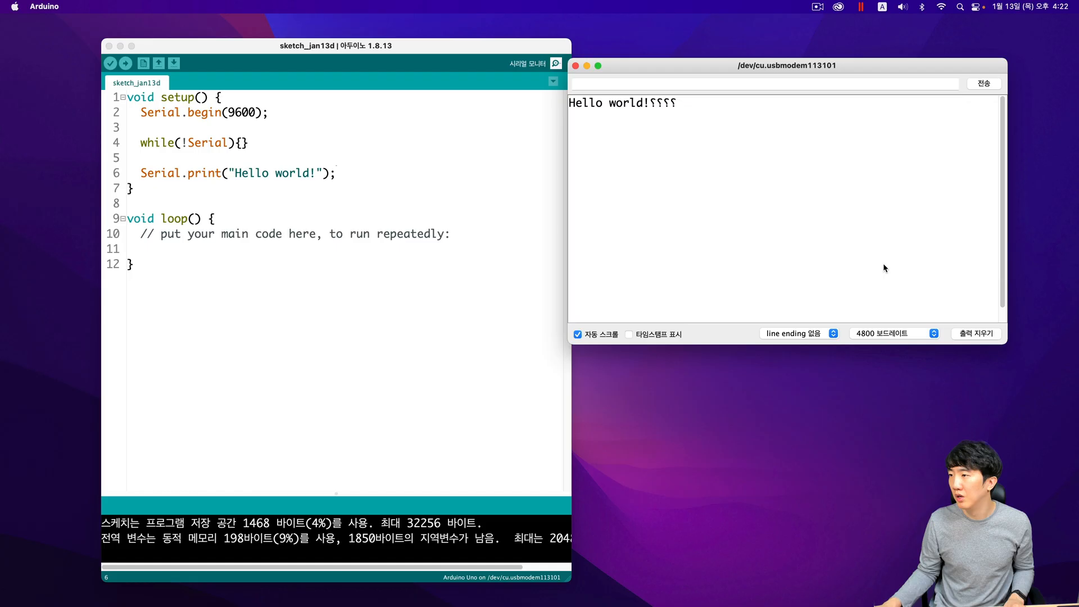
mouse_move(892, 338)
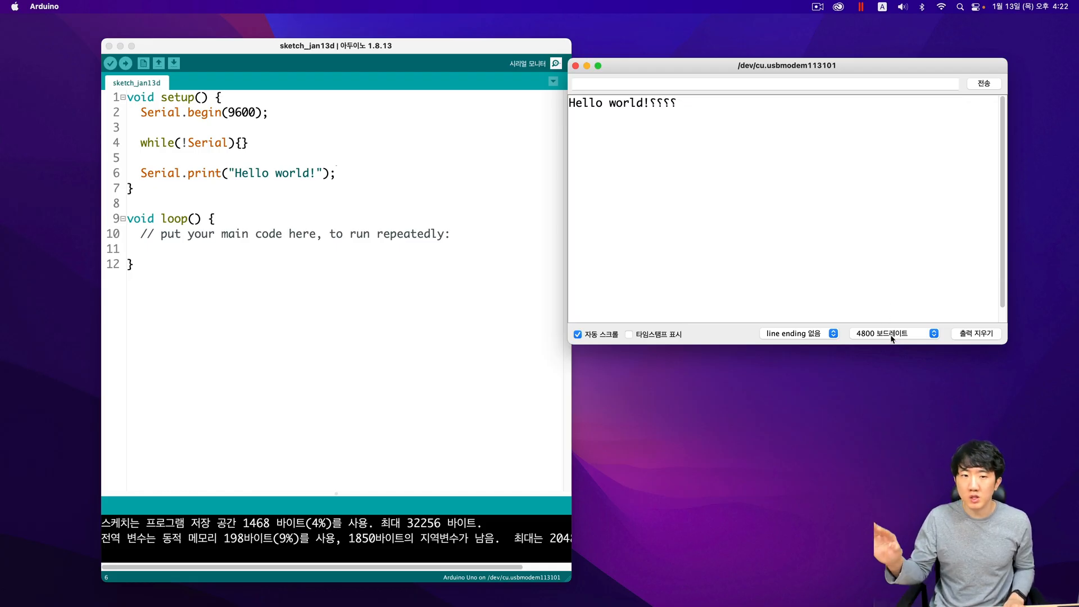
click(894, 333)
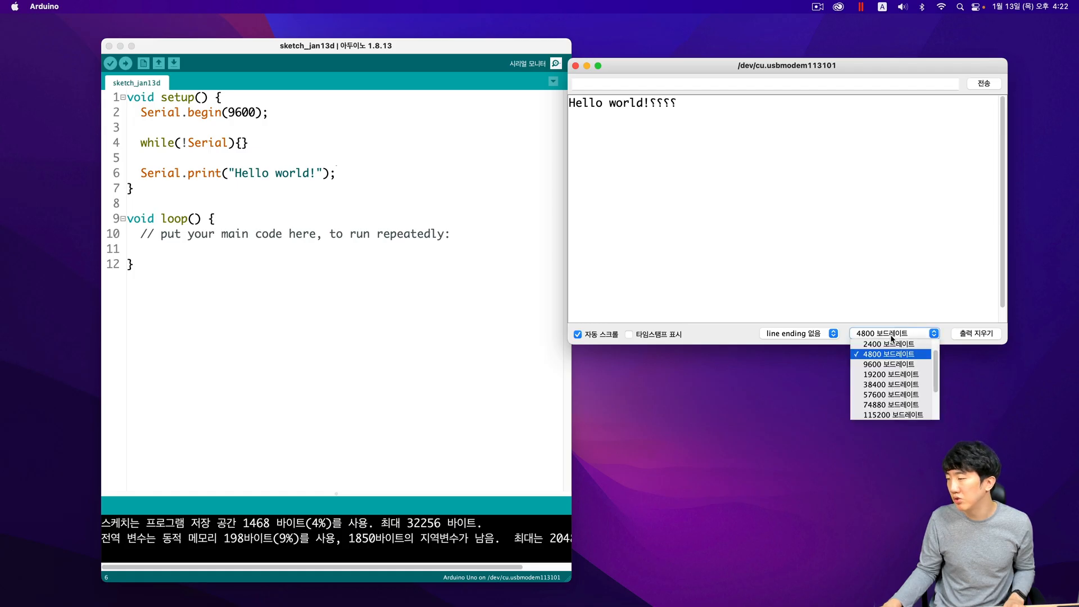
mouse_move(878, 364)
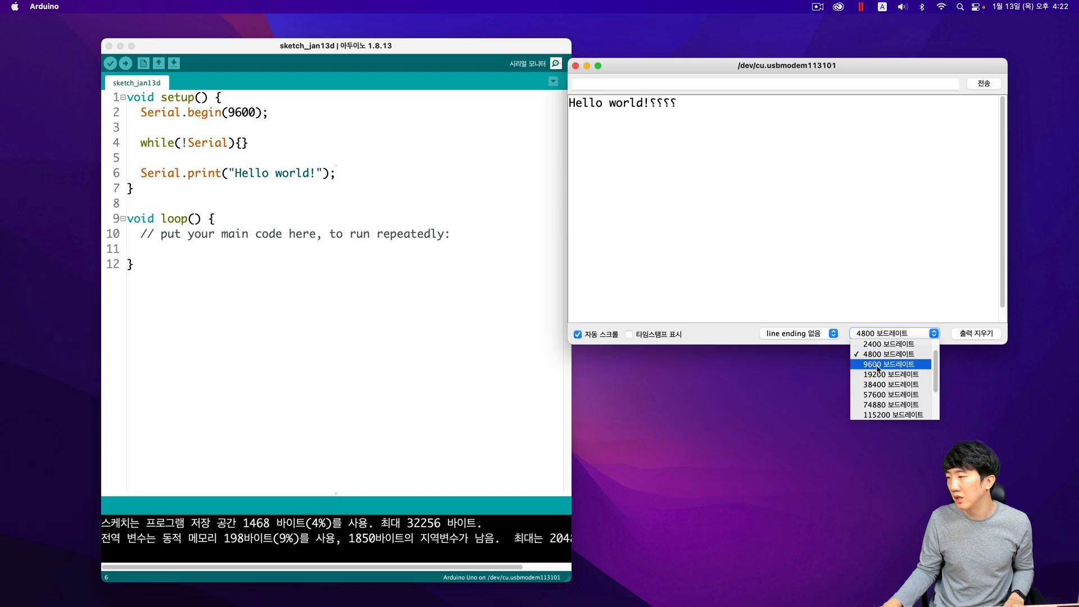
click(888, 363)
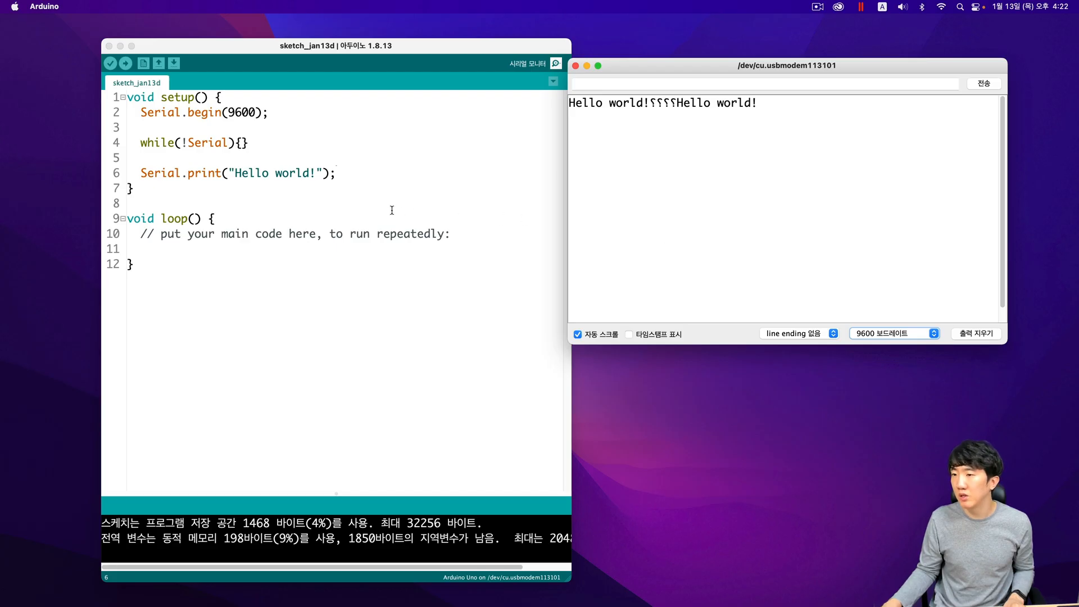
click(199, 182)
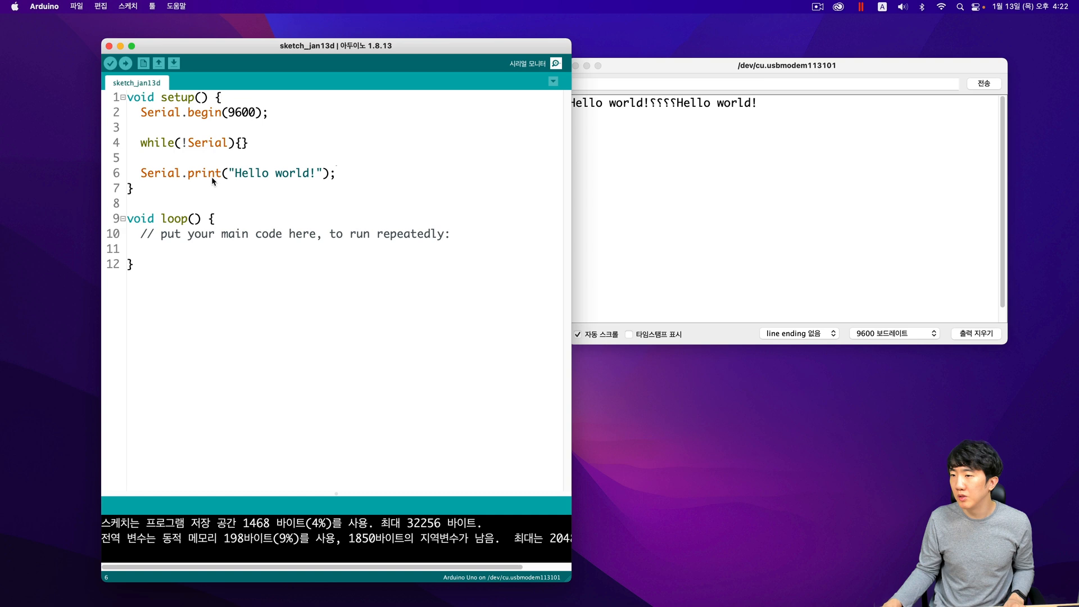
Duplicate the Hello world! print line and begin changing print calls to println.
click(325, 173)
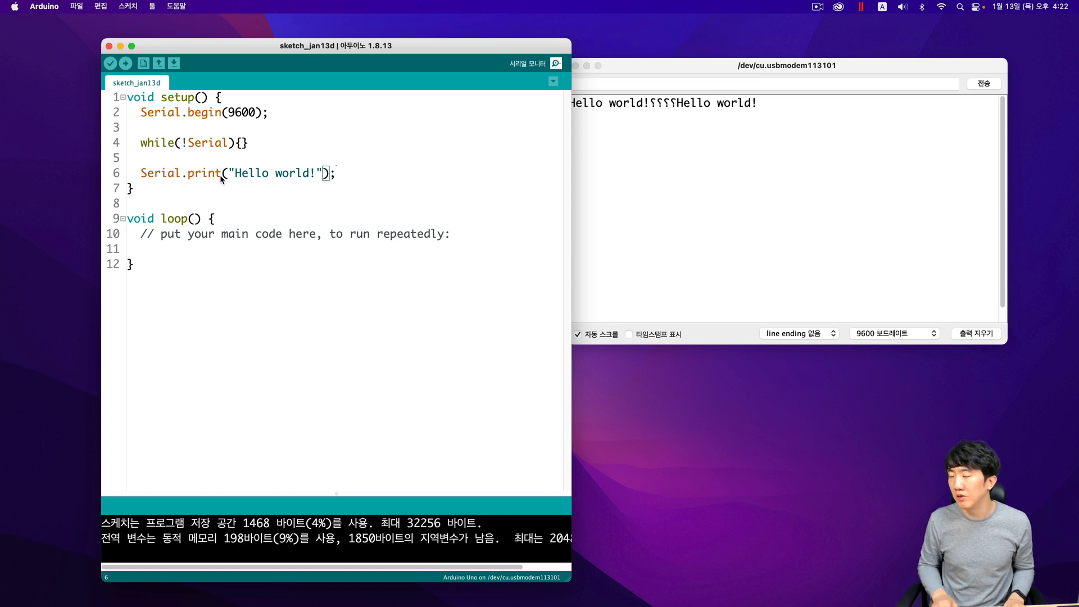
key(Enter)
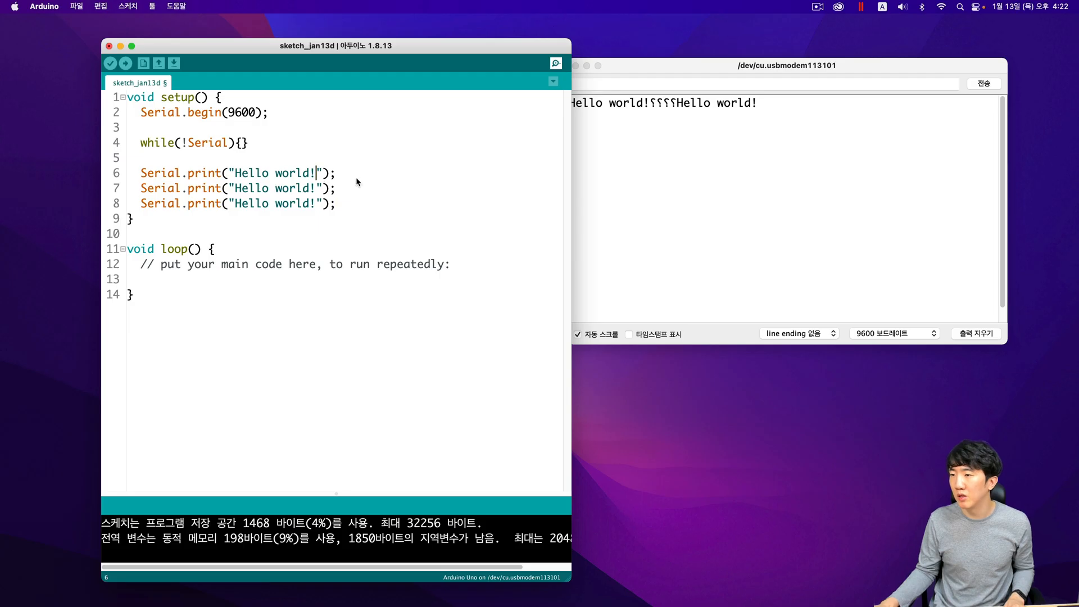
click(125, 62)
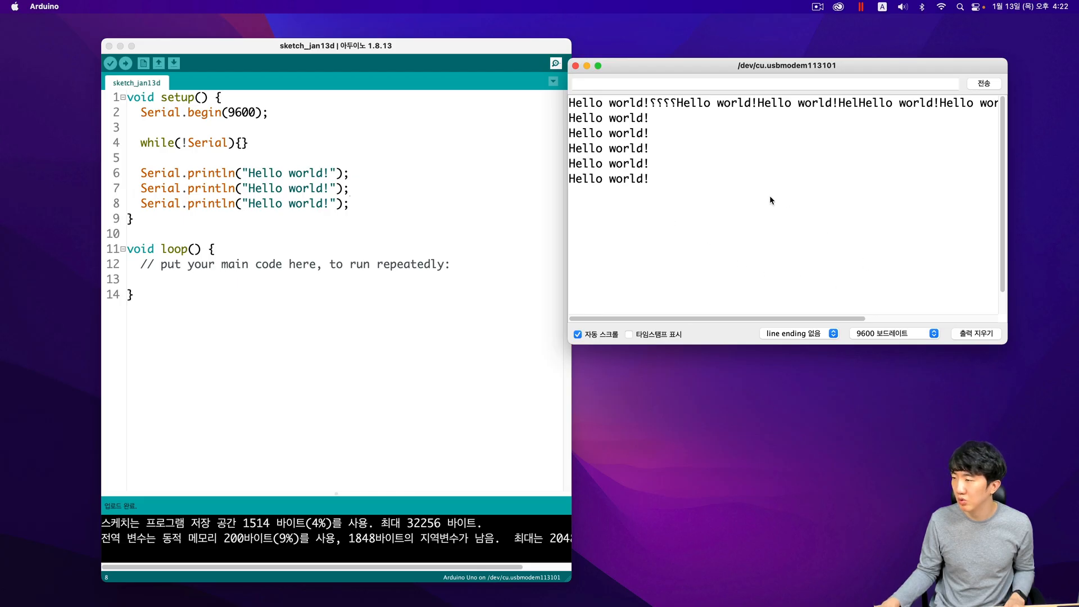
mouse_move(393, 198)
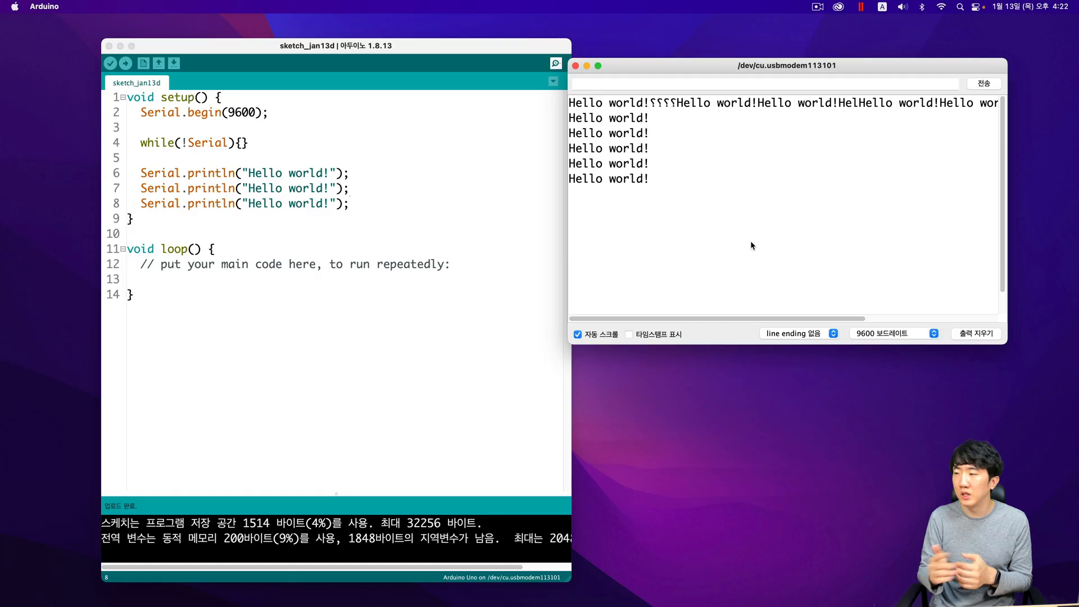
mouse_move(720, 270)
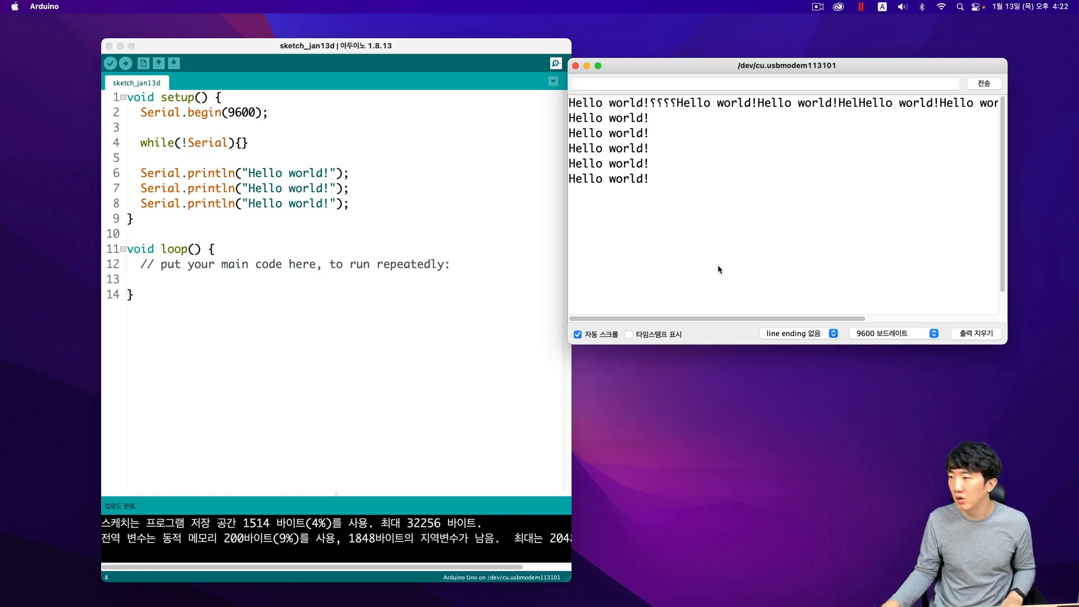
Turn 'Show timestamp' on, then off, reloading the monitor output each time.
click(628, 334)
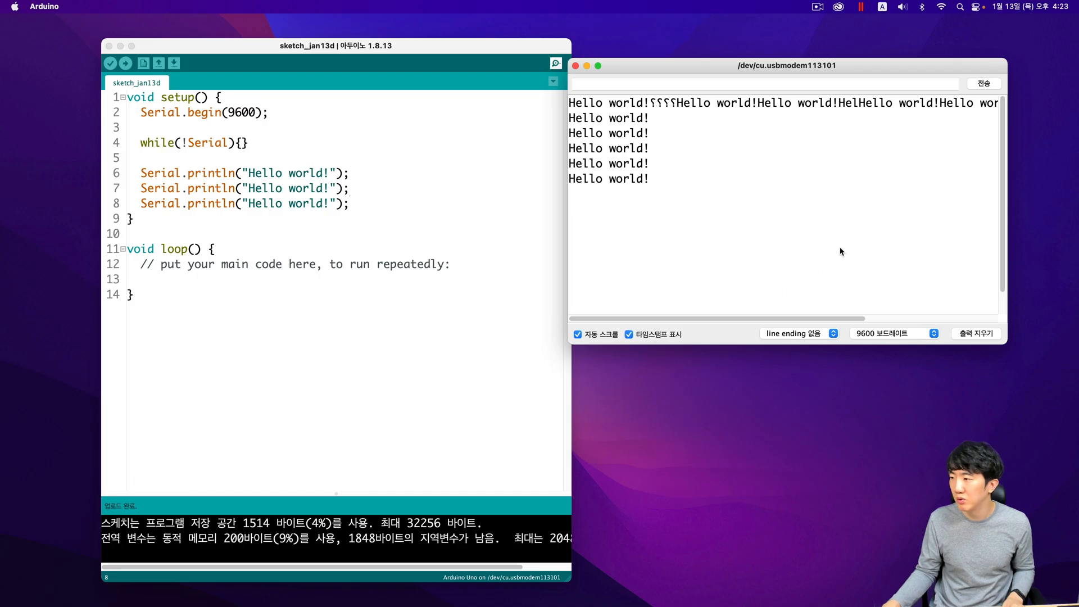
click(976, 333)
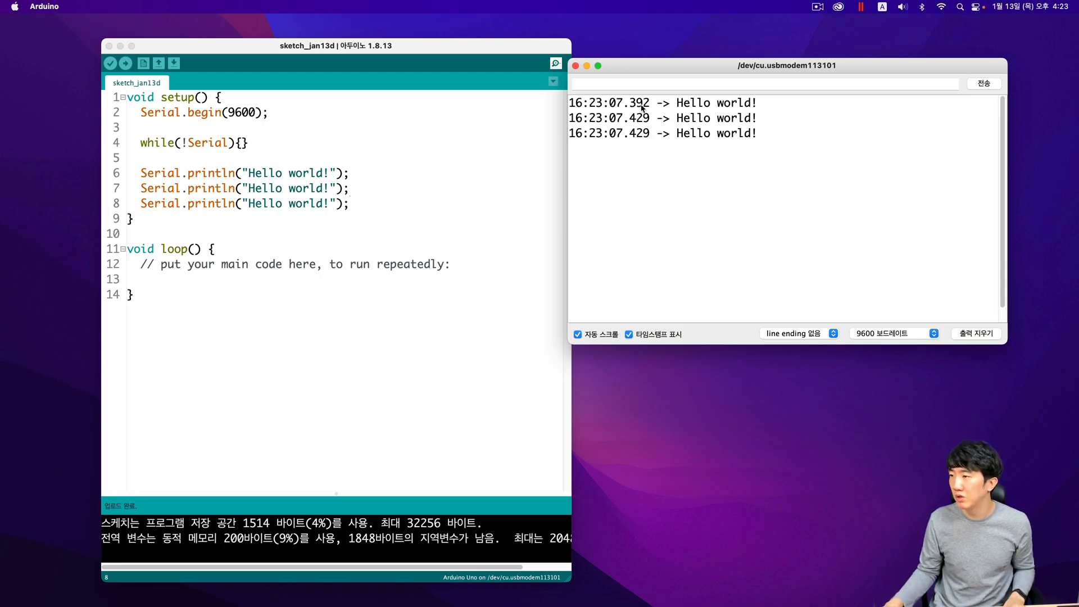
mouse_move(653, 144)
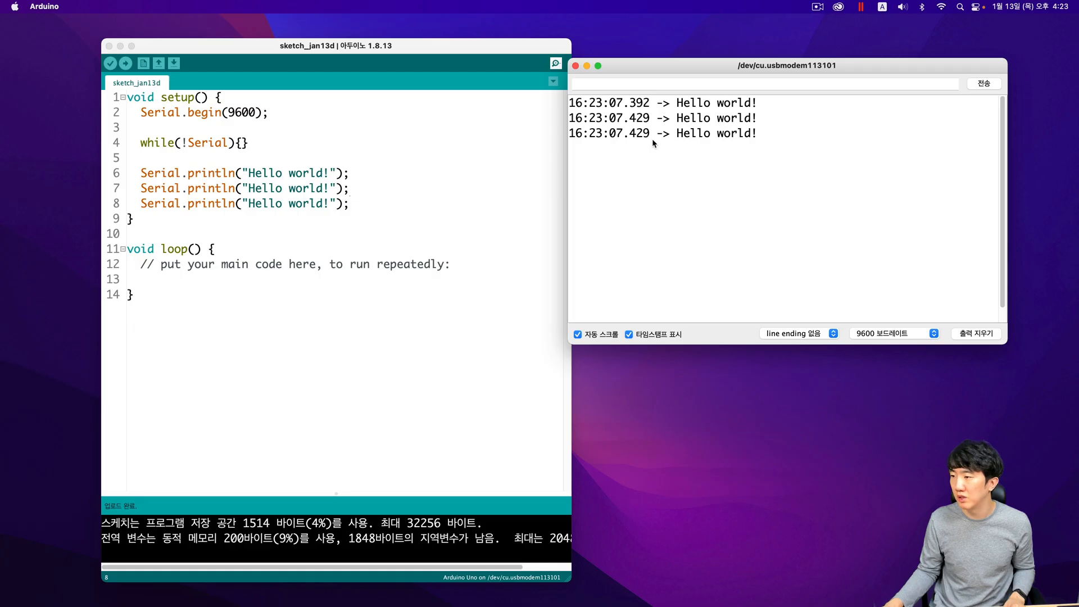
click(628, 333)
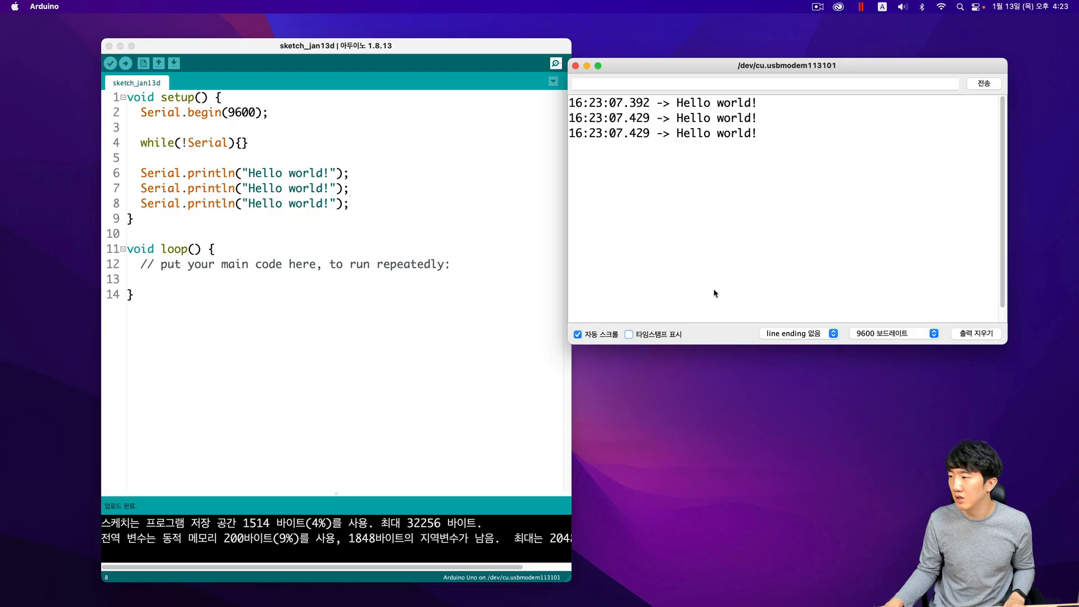
click(976, 333)
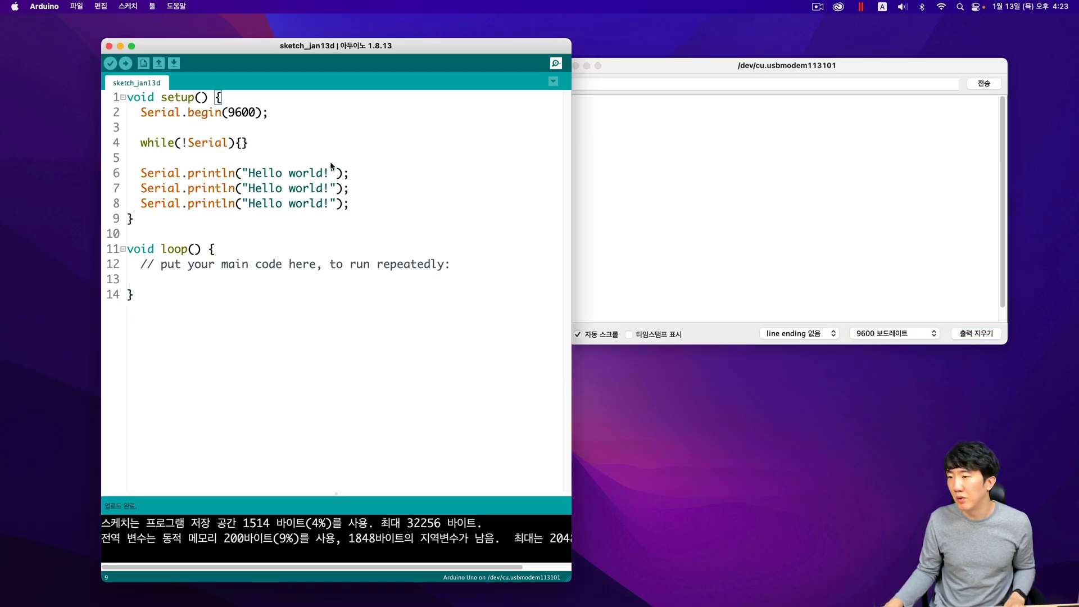
mouse_move(193, 193)
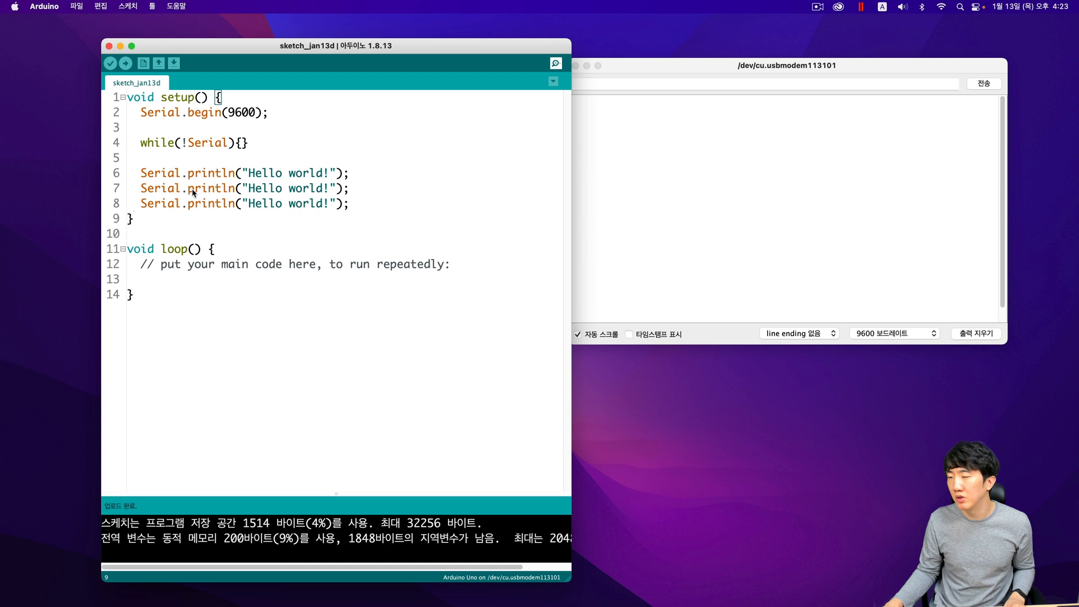
mouse_move(295, 204)
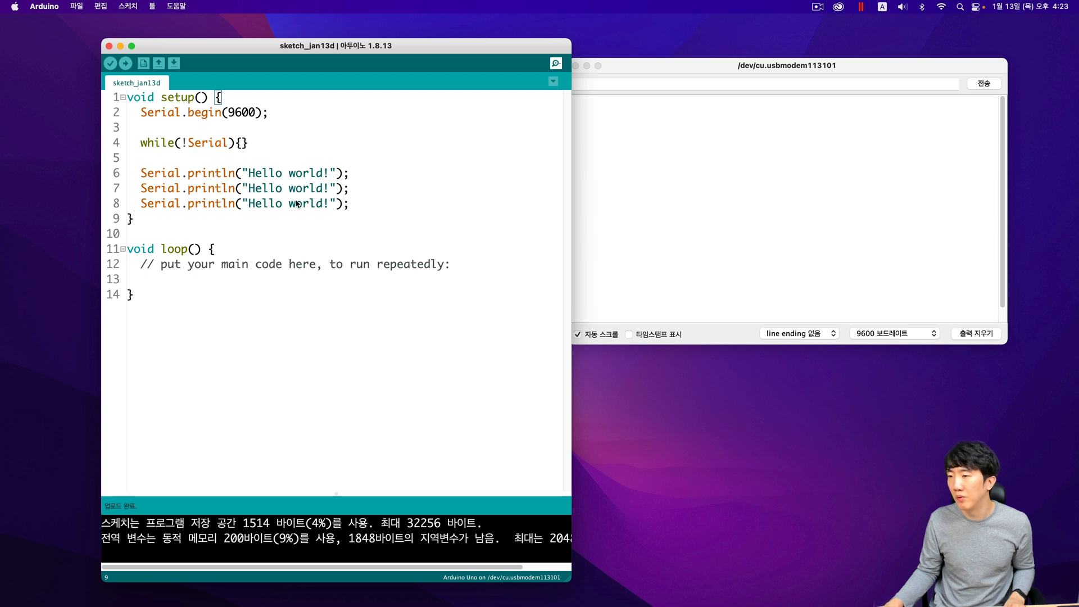
mouse_move(352, 164)
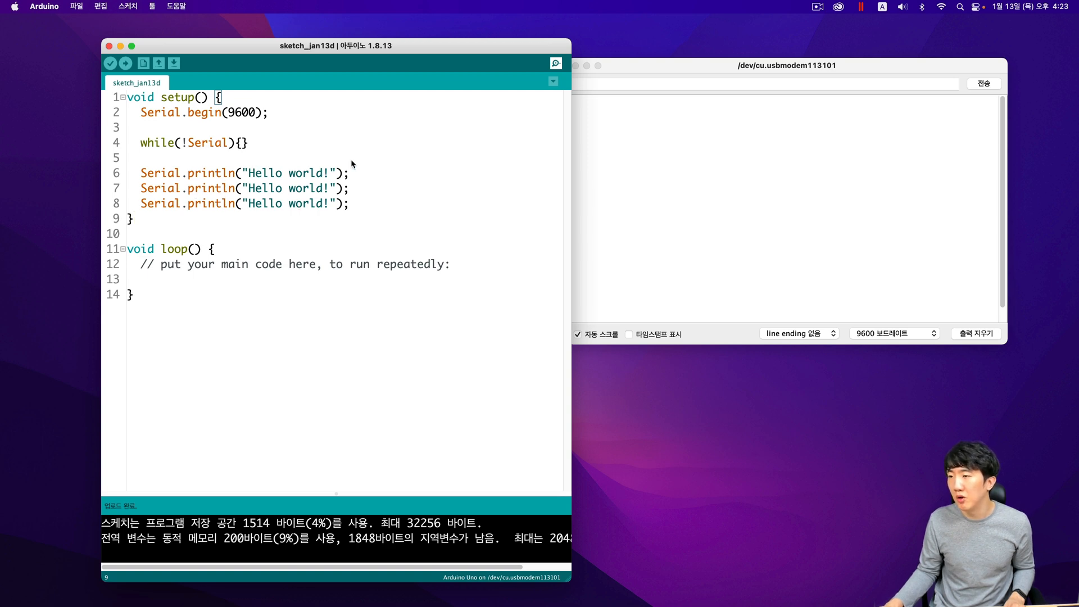
mouse_move(339, 216)
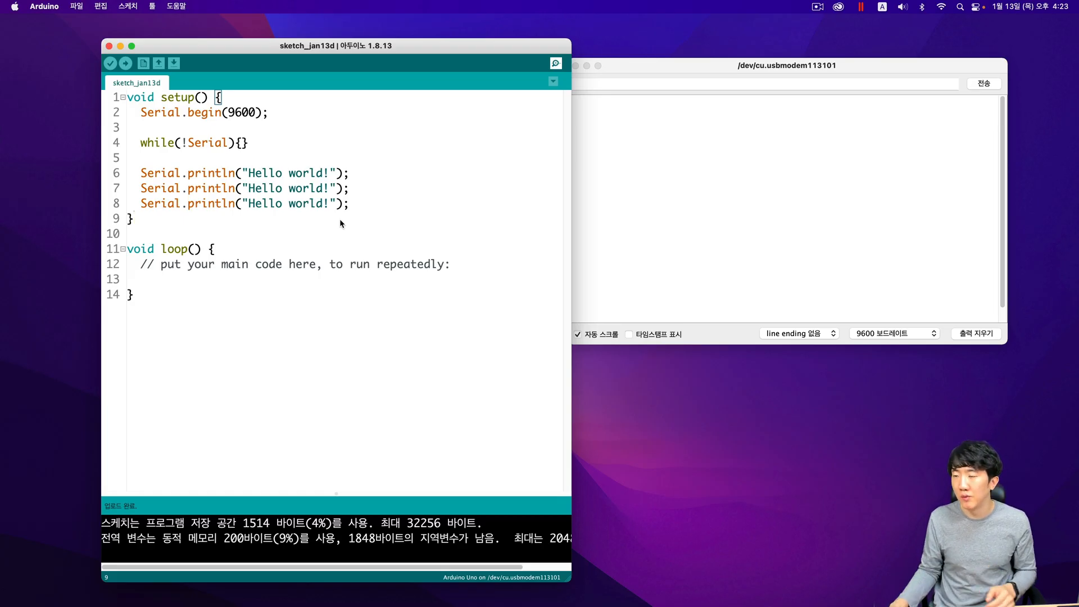
mouse_move(286, 213)
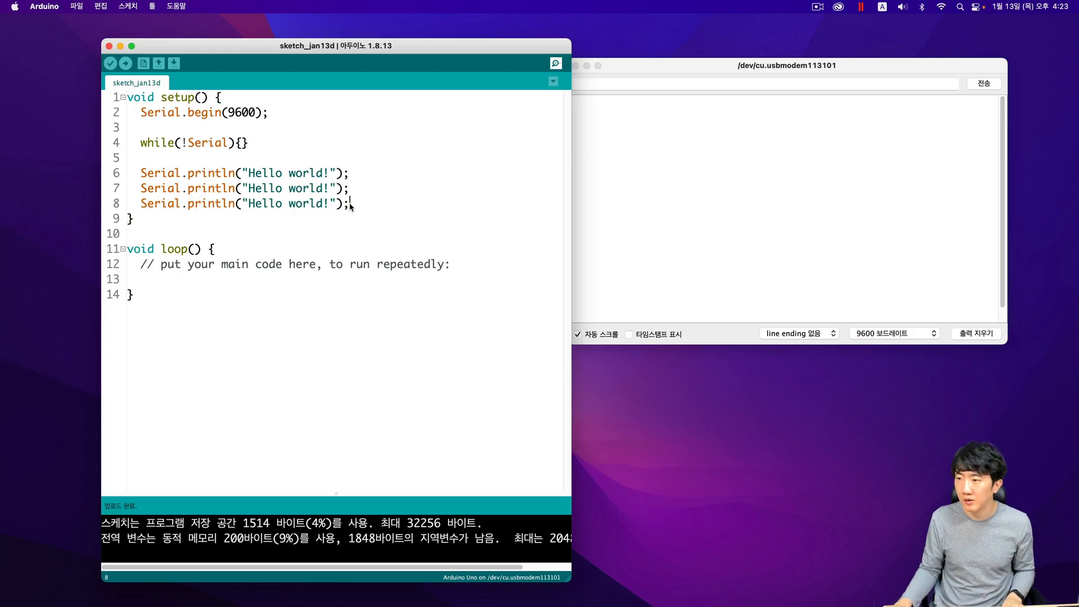
Type Serial.flush(); under the println calls, then select that line for removal.
text(Ser)
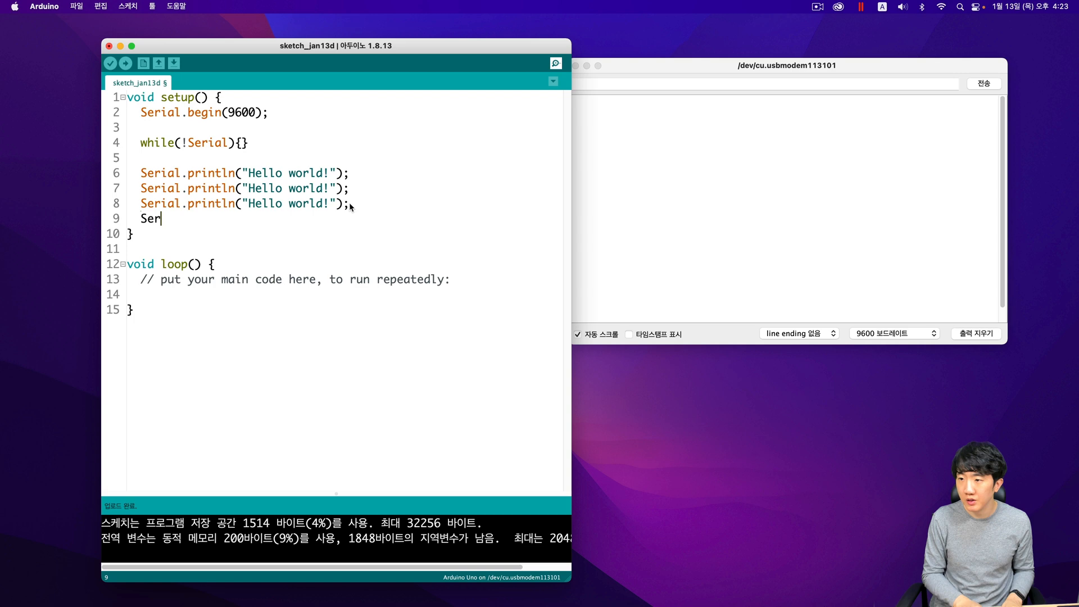
text(ial.flush();)
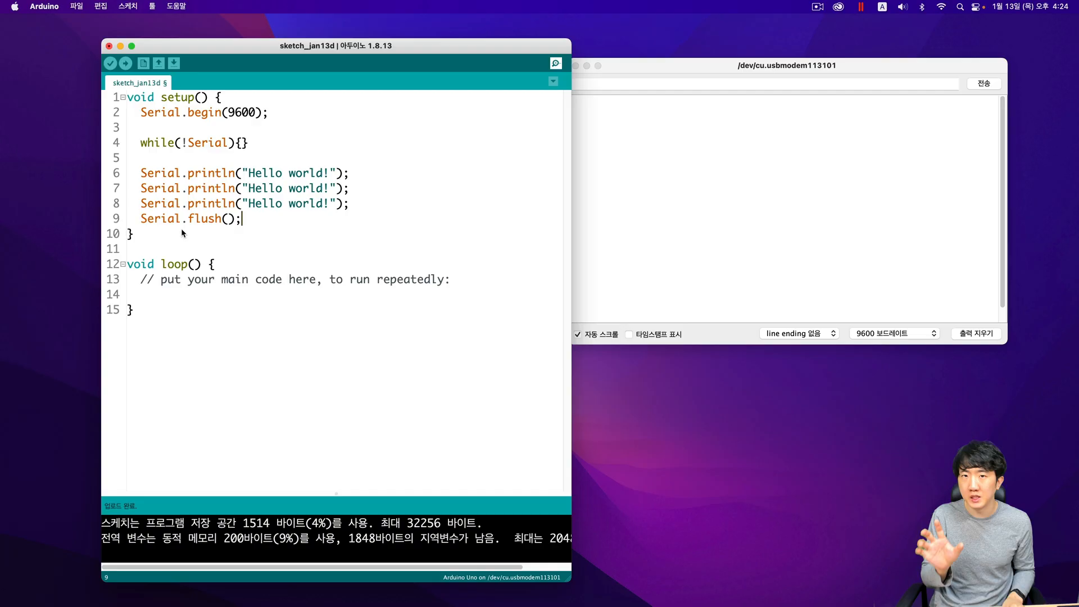
triple_click(190, 219)
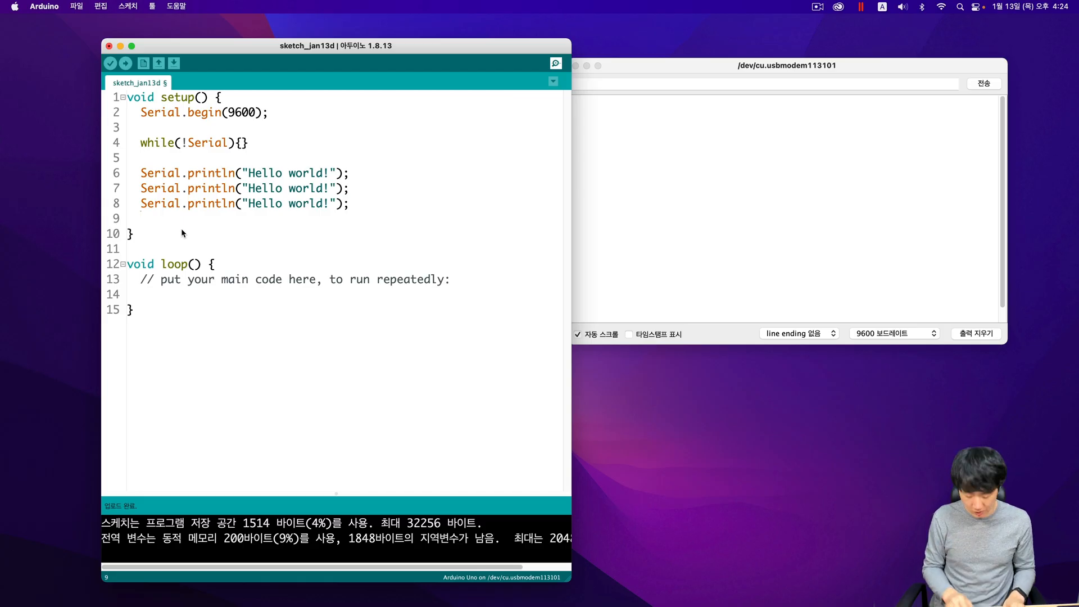
Write a while(!Serial.availableForWrite()){} wait loop, then delete lines 7–10 leaving only Hello world!
text(while()
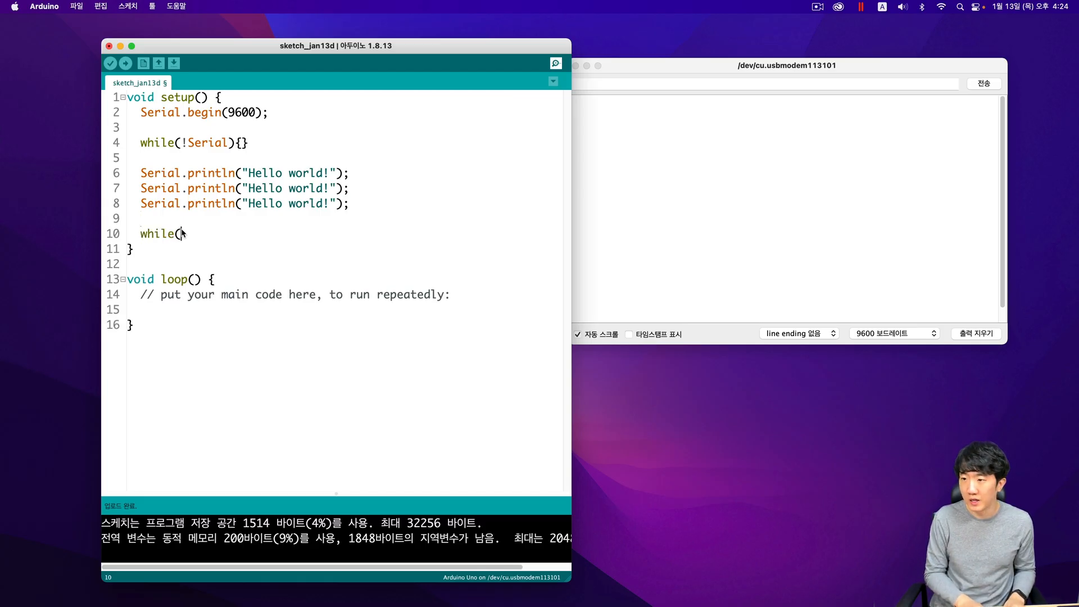
text(Serial)
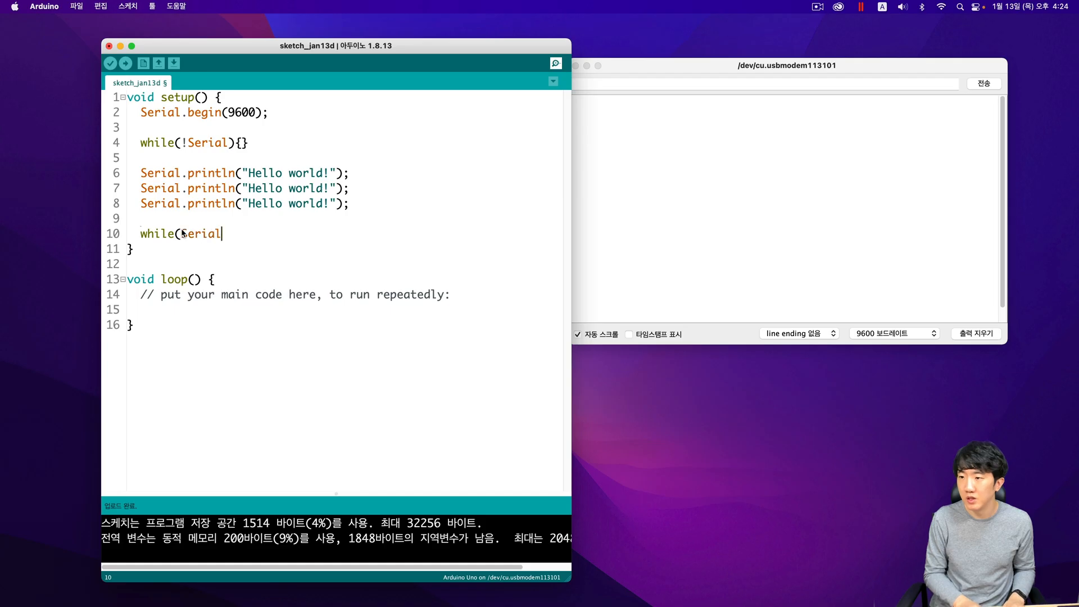
text(.avaial)
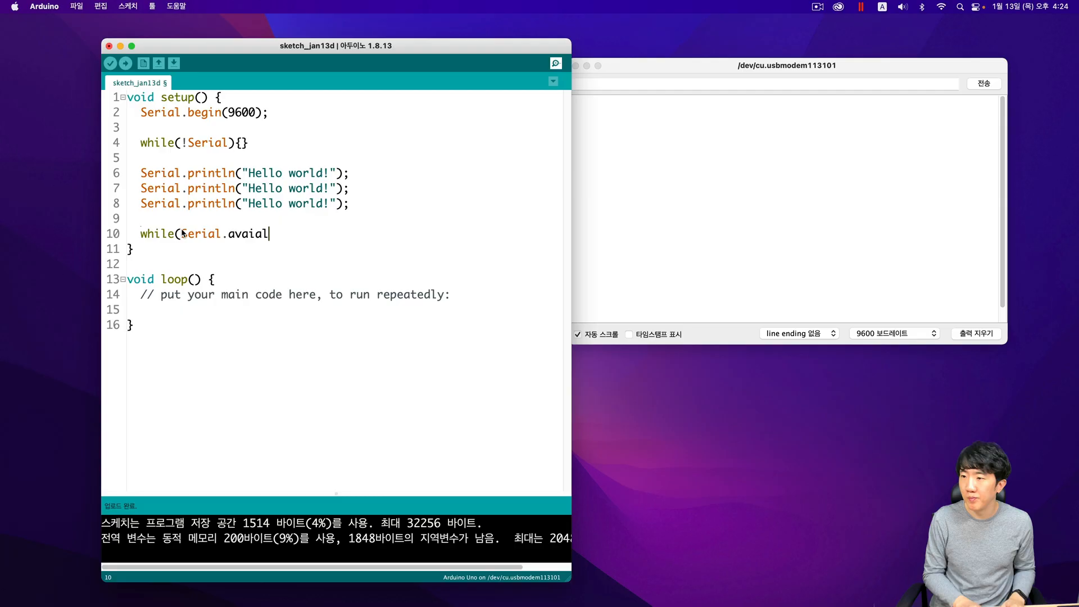
key(Backspace)
text(lableWrite)
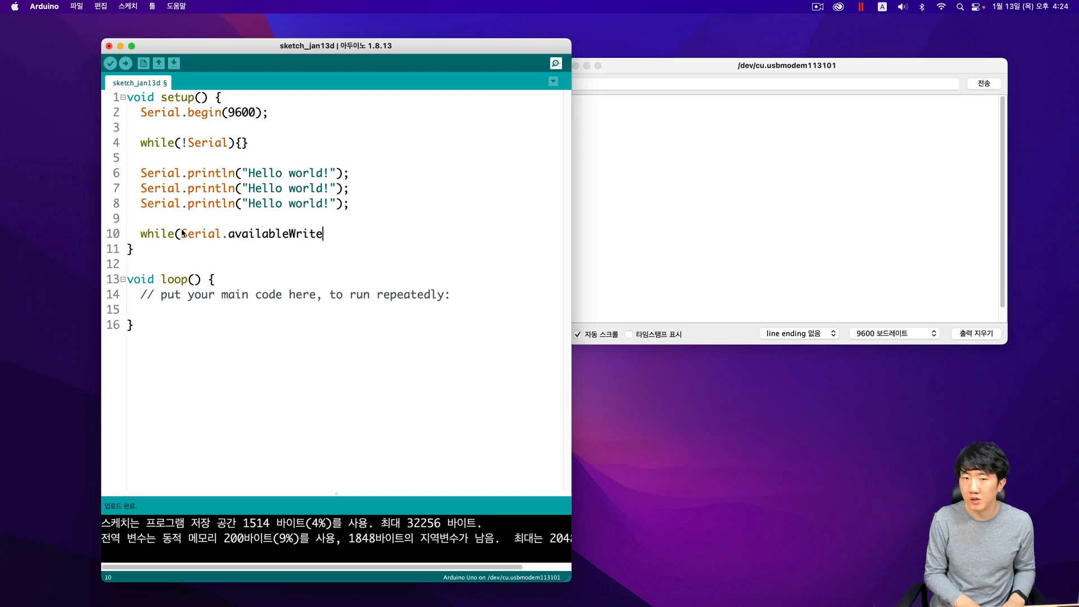
key(Backspace)
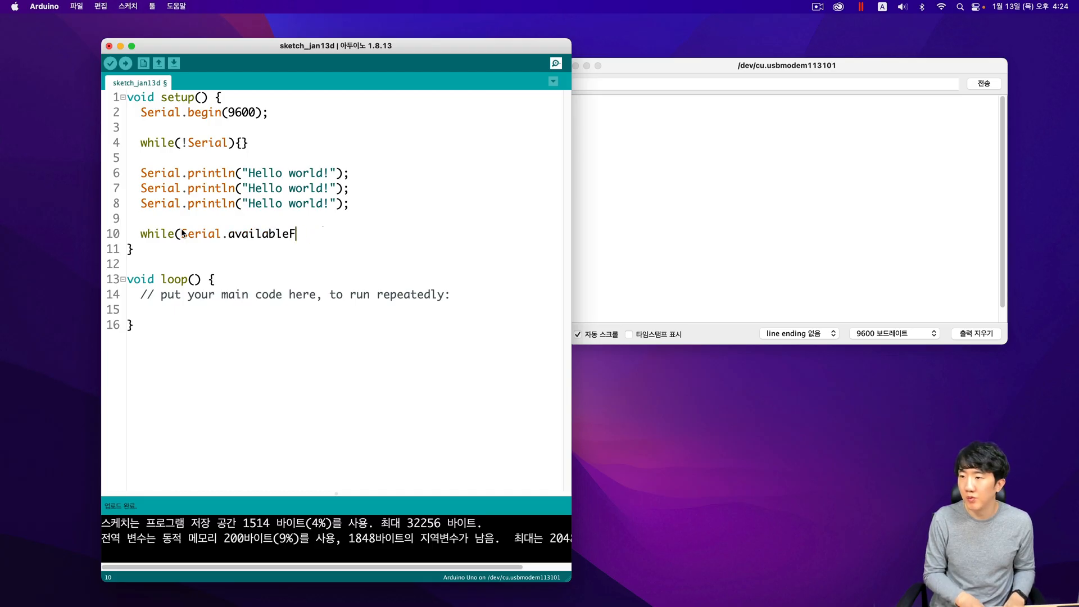
text(orWrite()))
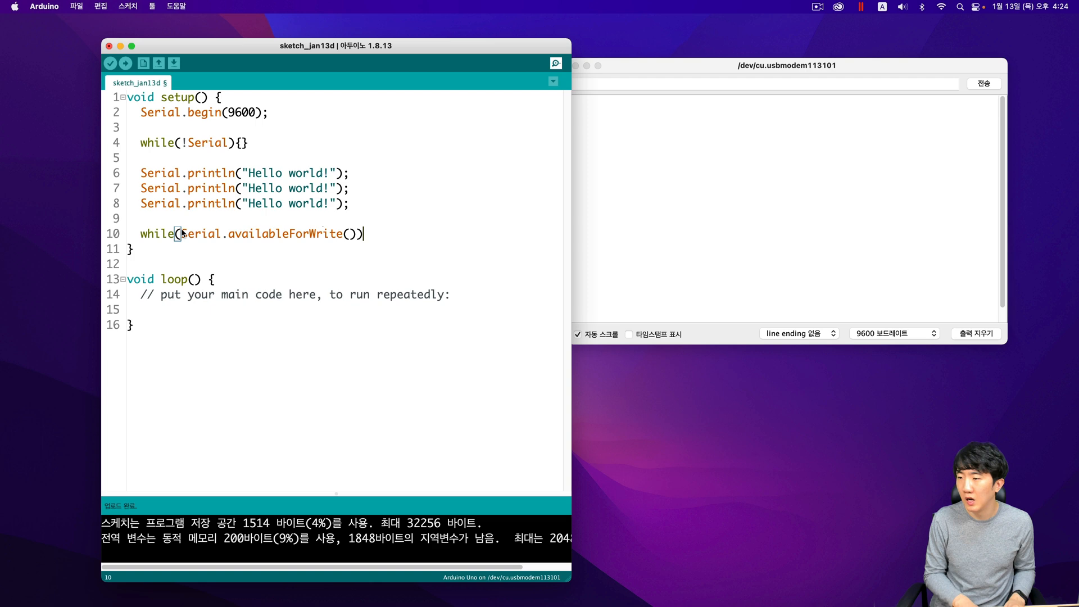
mouse_move(298, 243)
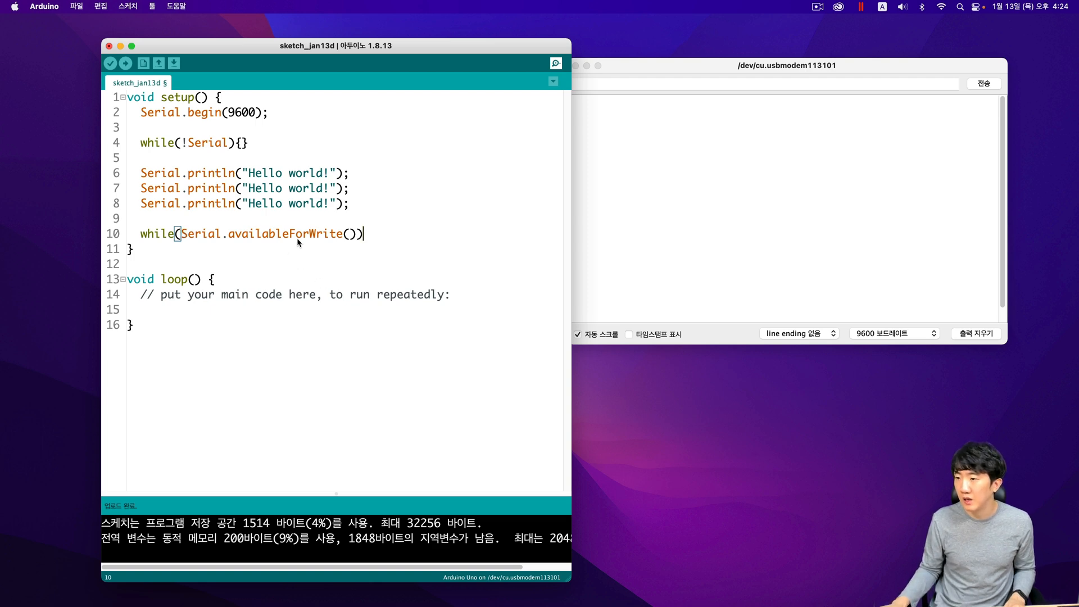
mouse_move(298, 238)
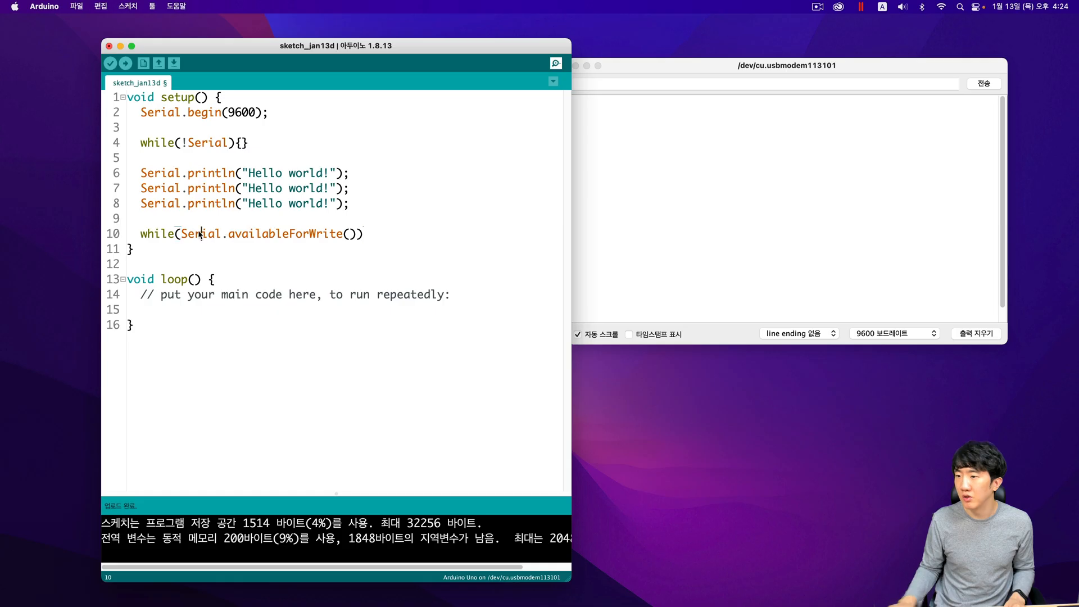
text(!)
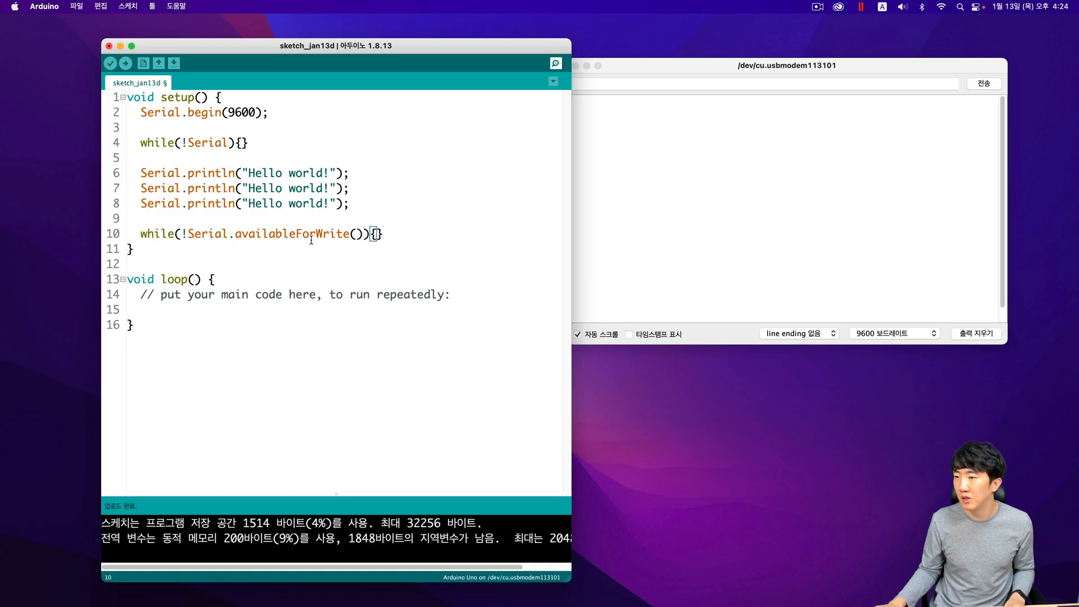
mouse_move(334, 234)
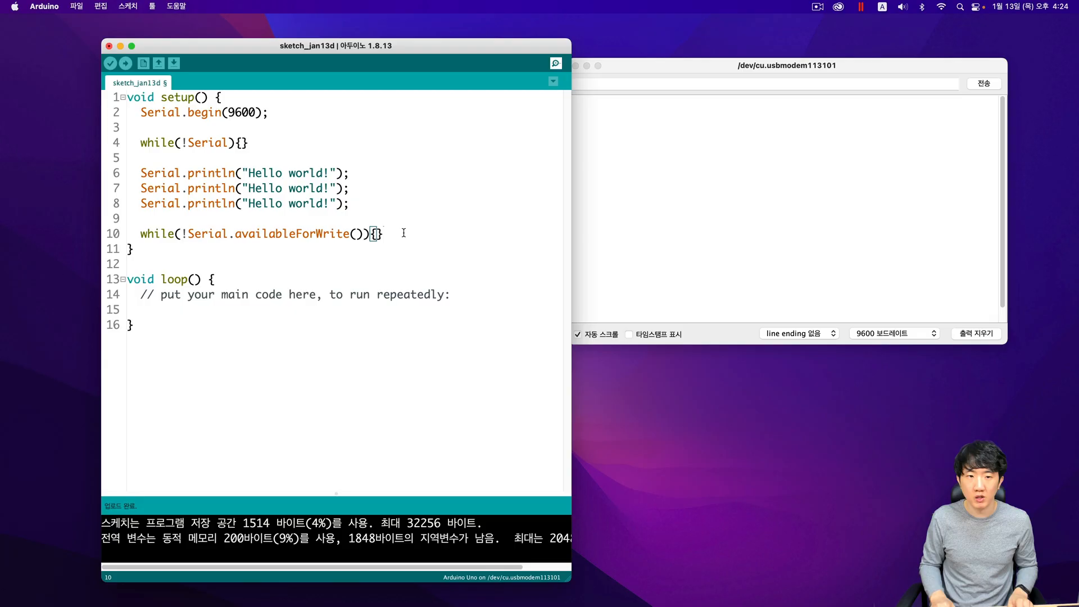
key(Backspace)
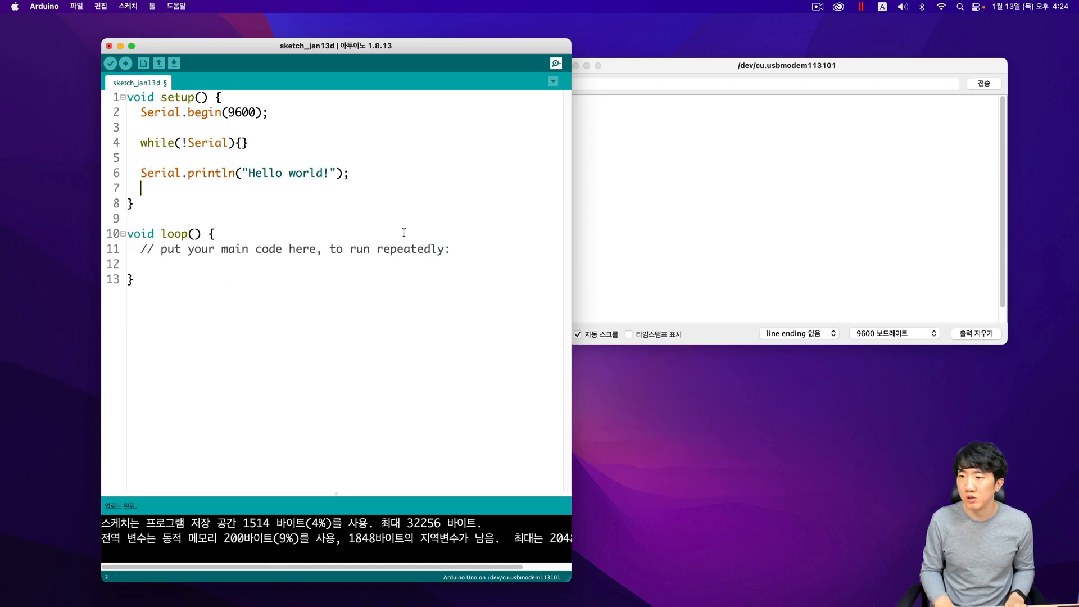
key(Backspace)
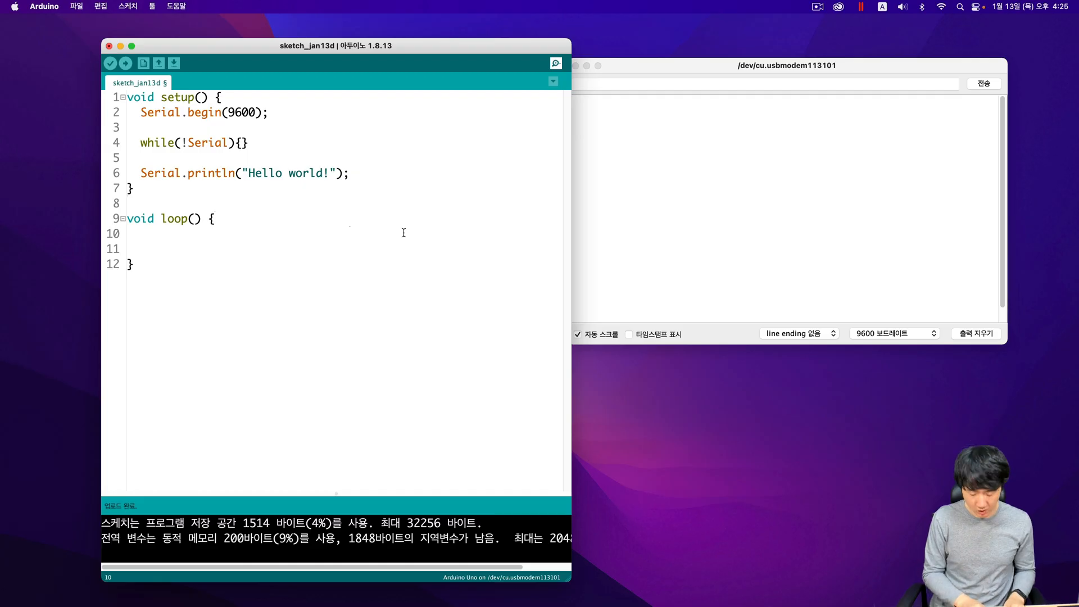
In loop(), add if (Serial.available()) { char c = Serial.read(); to read a character.
text(if (Serial.ava)
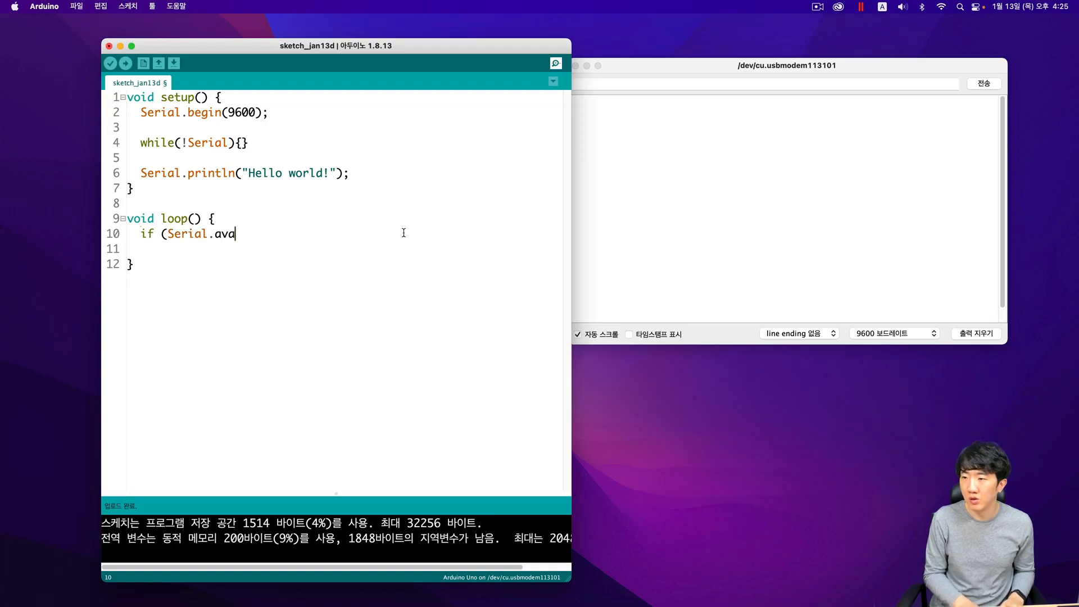
text(ilable()))
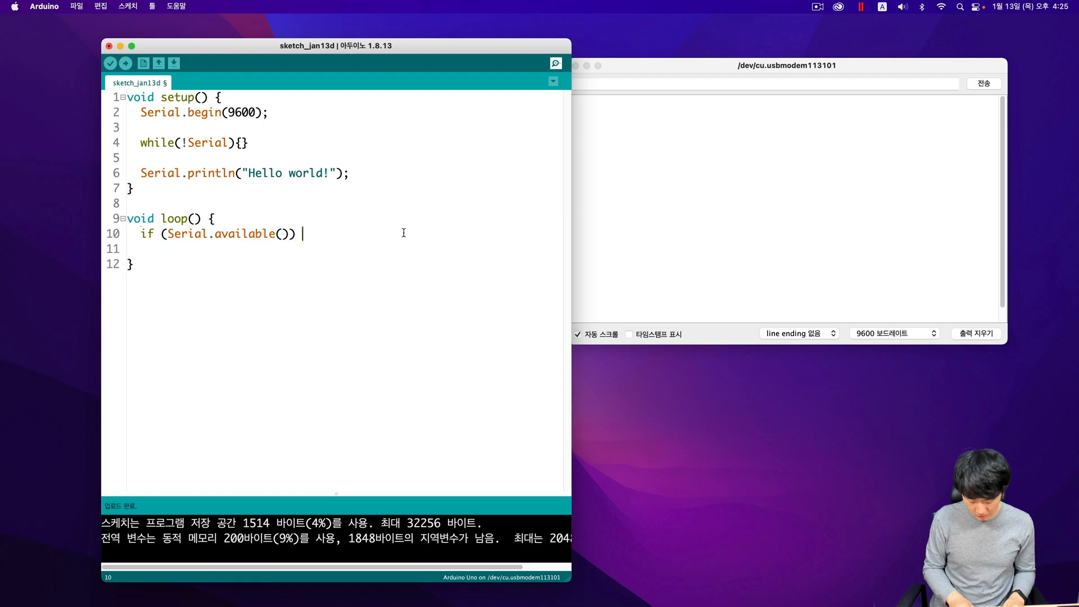
text({)
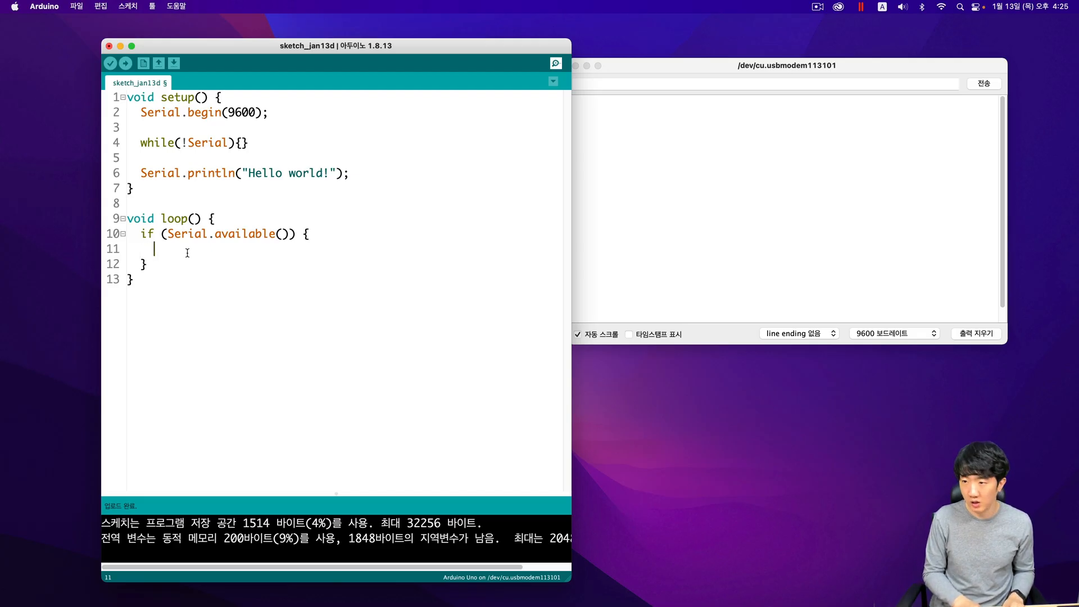
text(char c =)
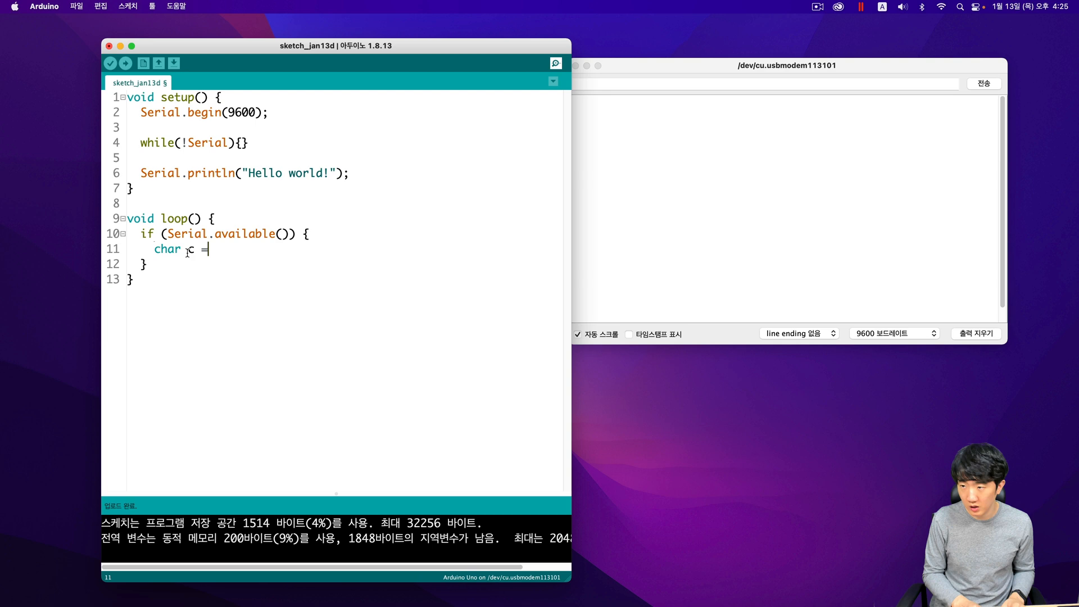
text(Serial)
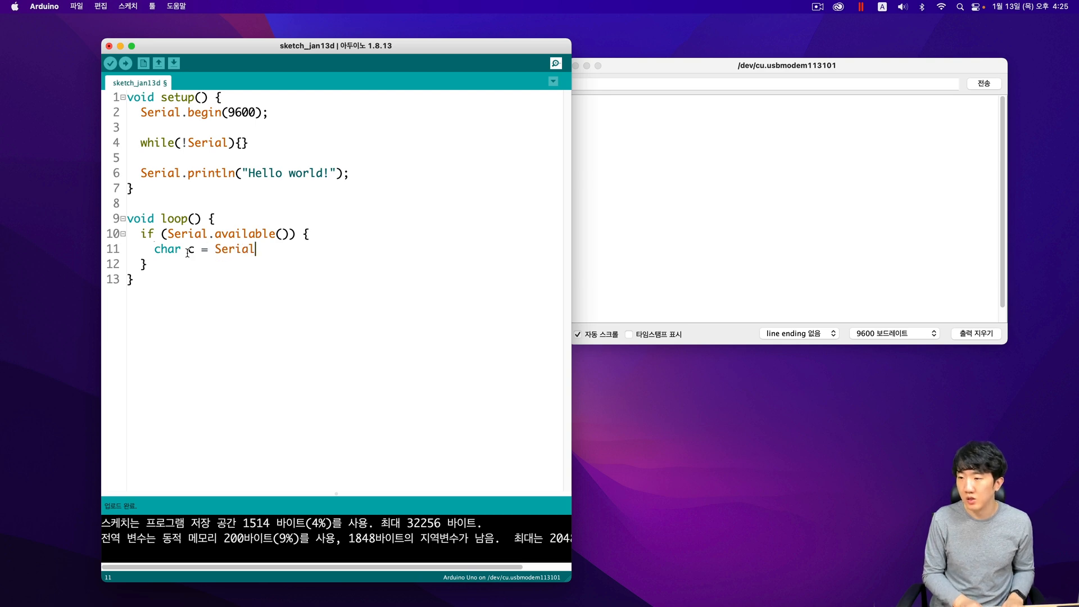
text(.read();)
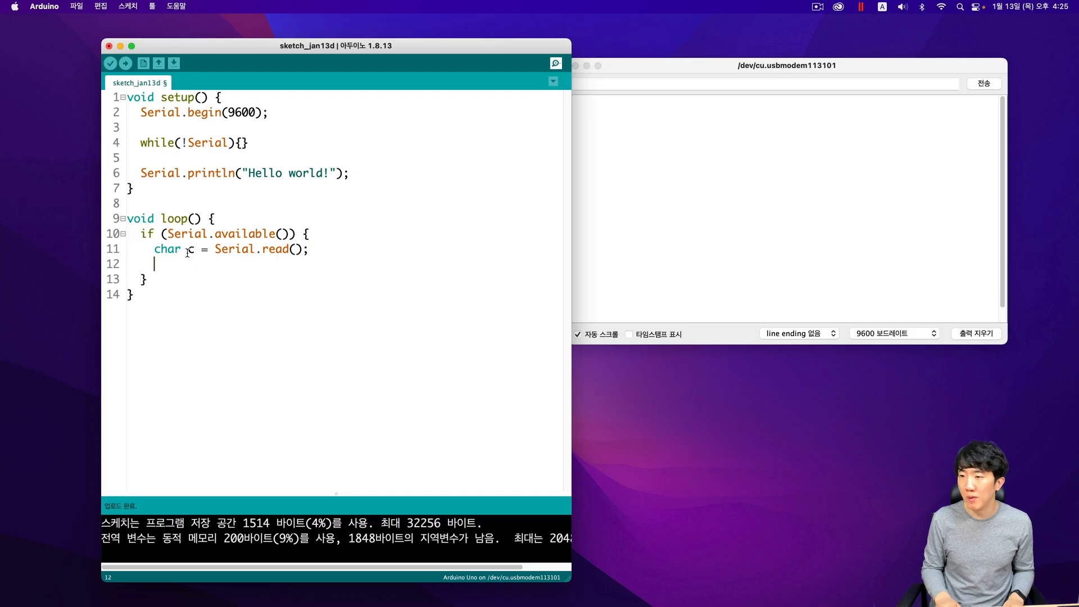
Print "You sent : " followed by Serial.println(c) for the received character.
text(SEr)
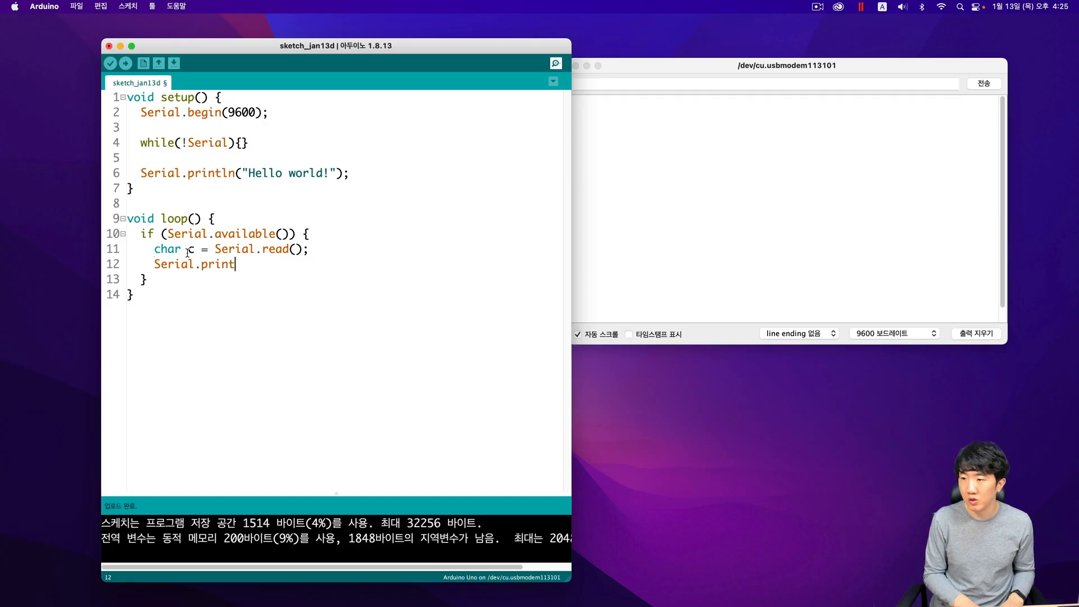
text(("You)
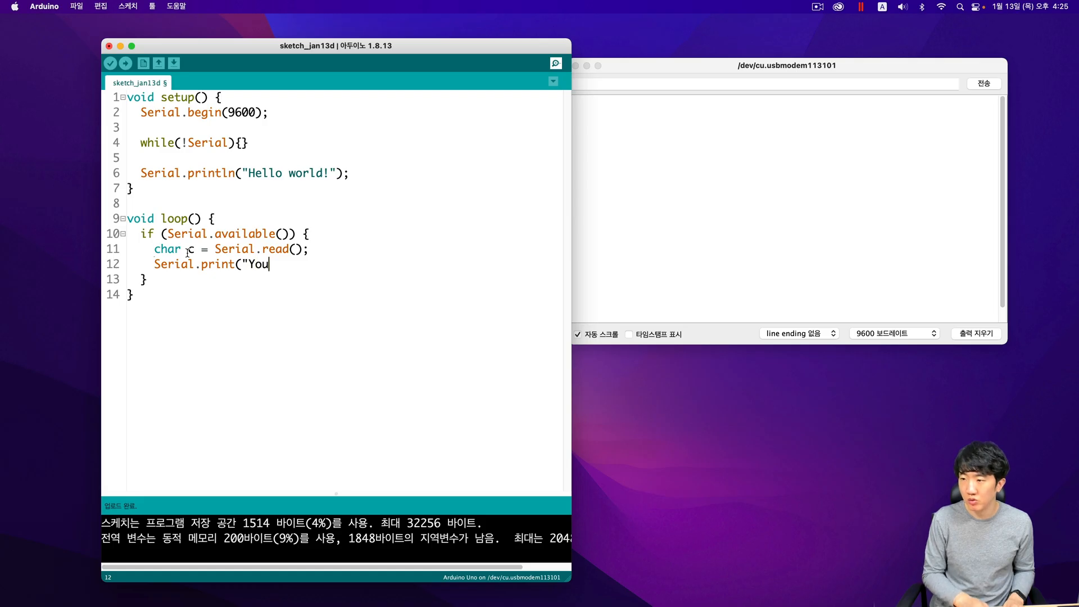
text(sent :)
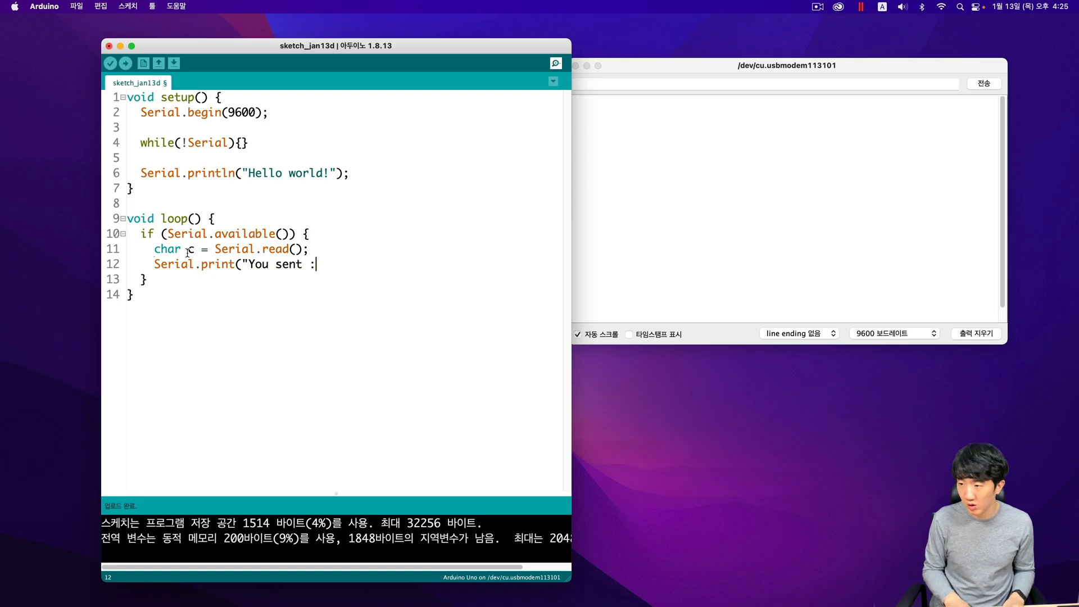
text(");)
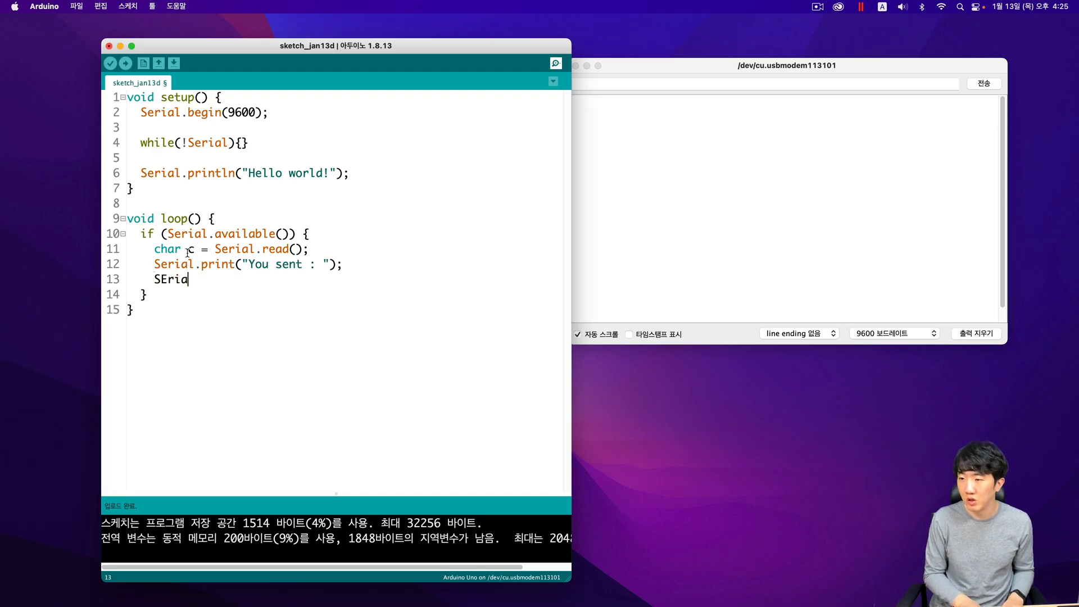
text(Serial.prin)
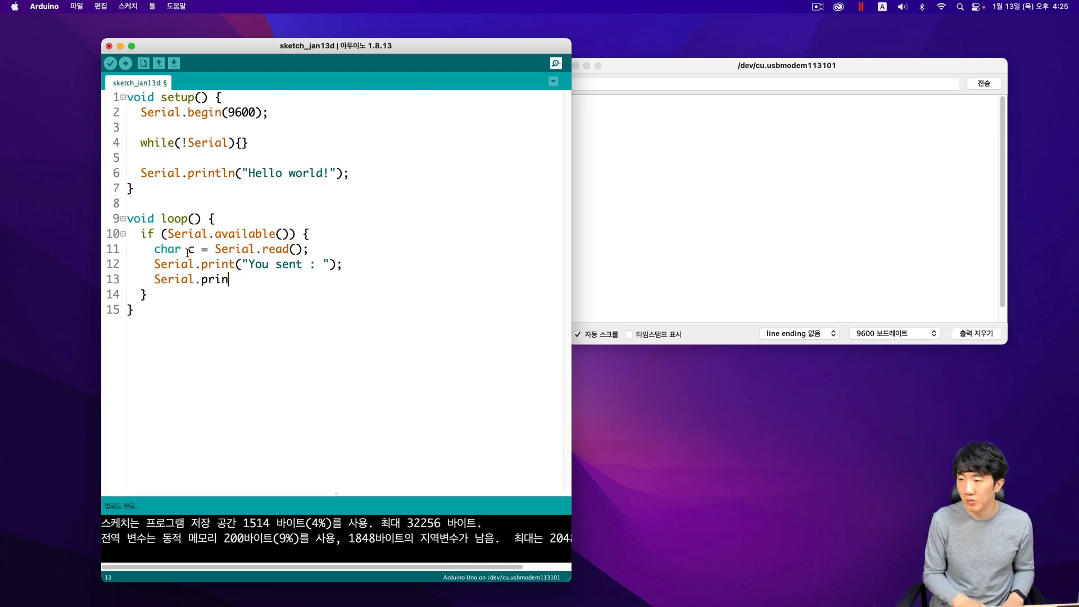
text(t()
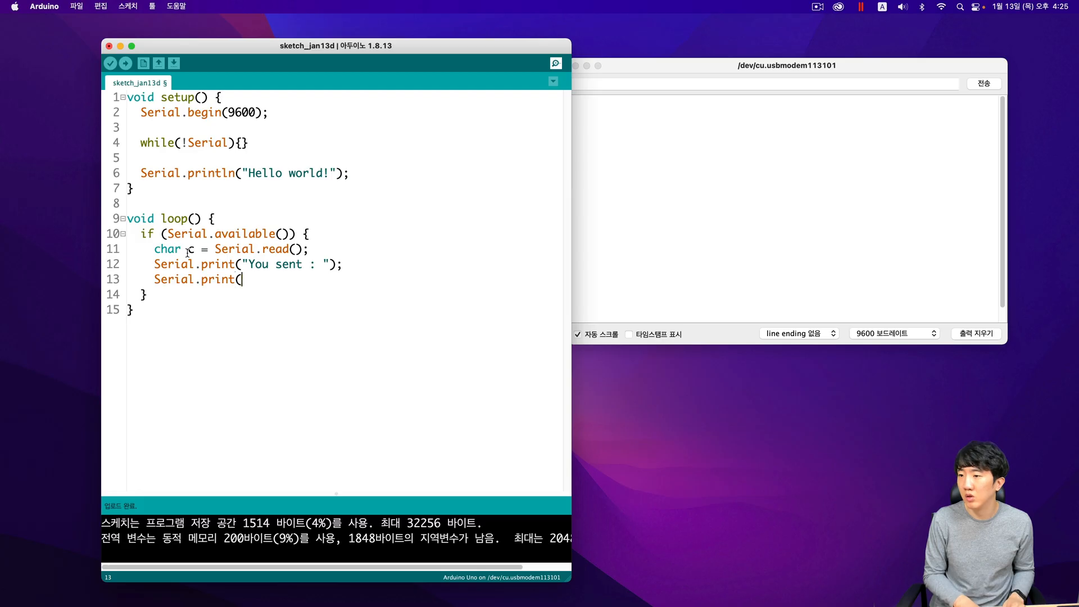
text(c);)
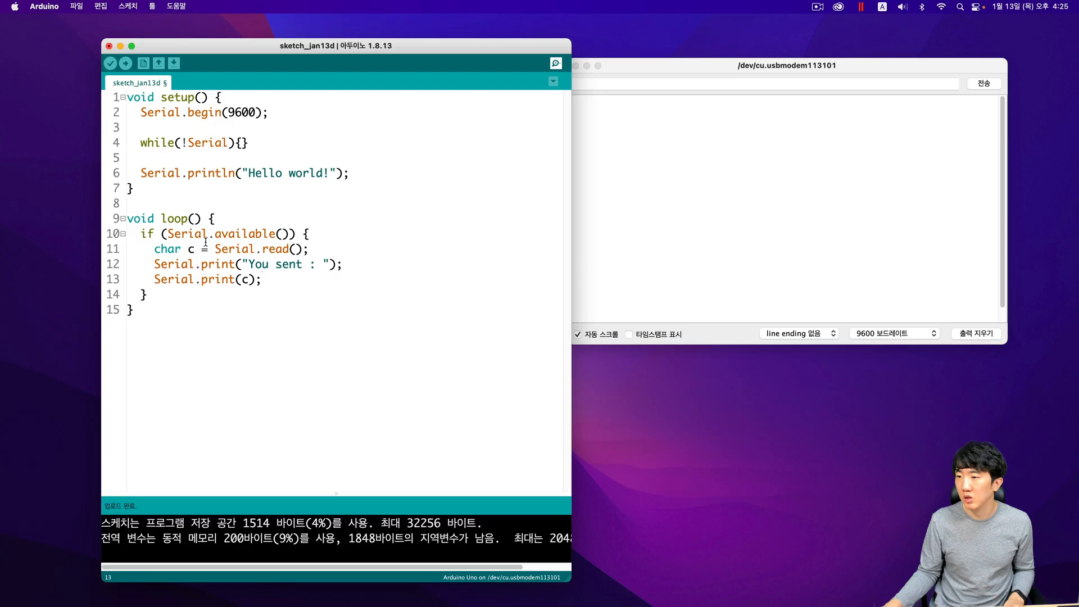
text(ln)
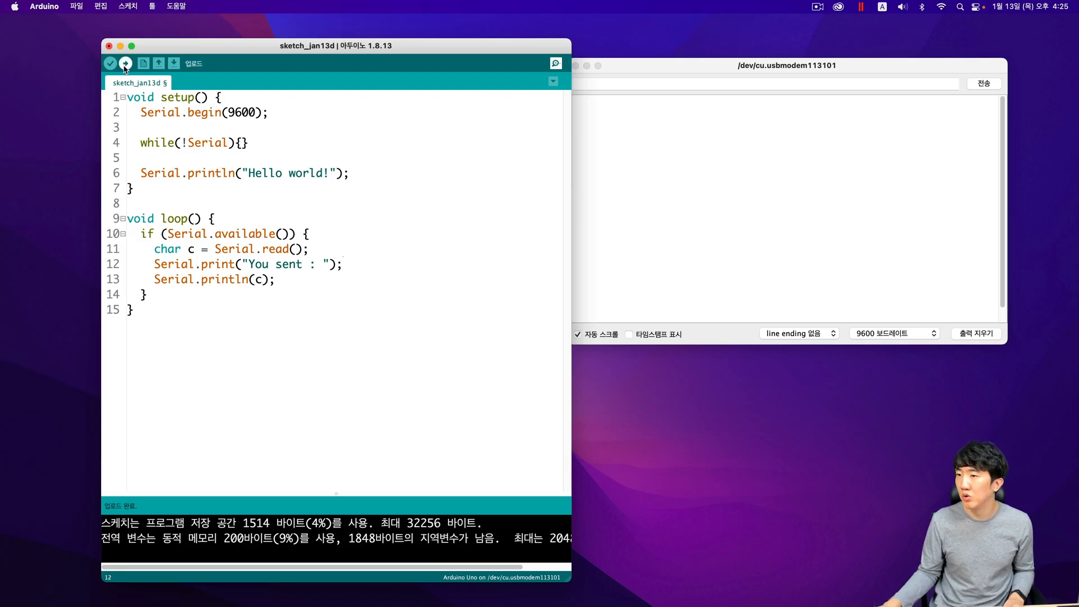
Upload the echo sketch, get "You sent : a", and highlight the Serial.read() line.
click(126, 63)
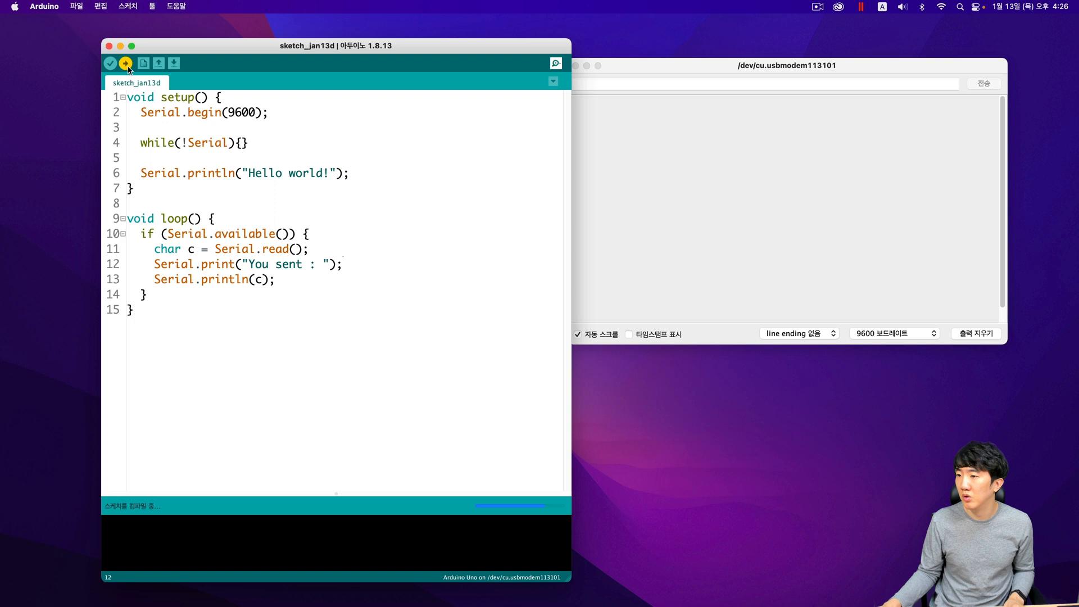
click(126, 63)
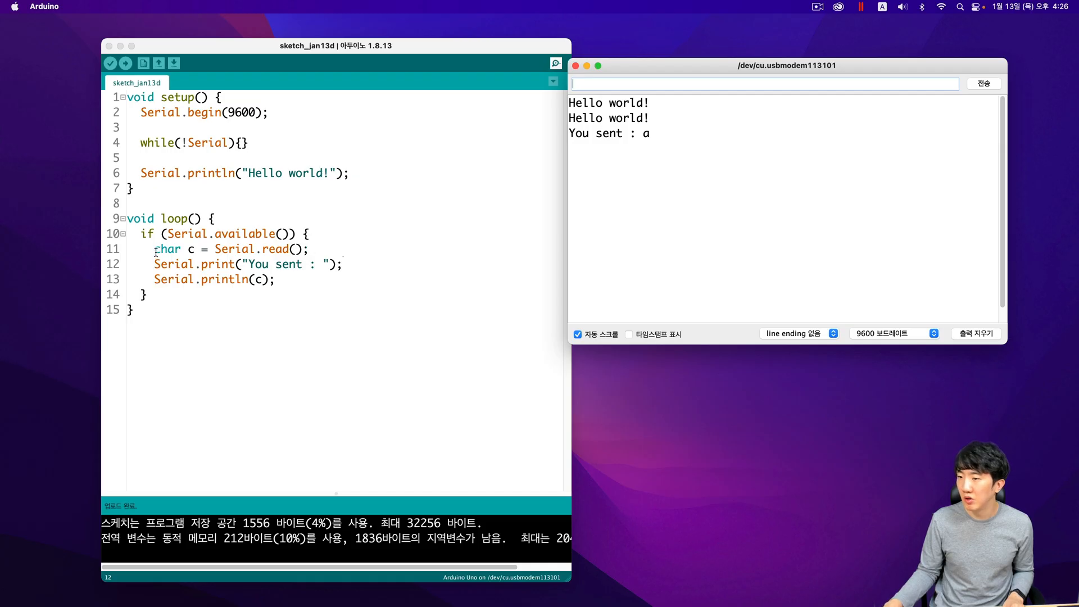
triple_click(227, 248)
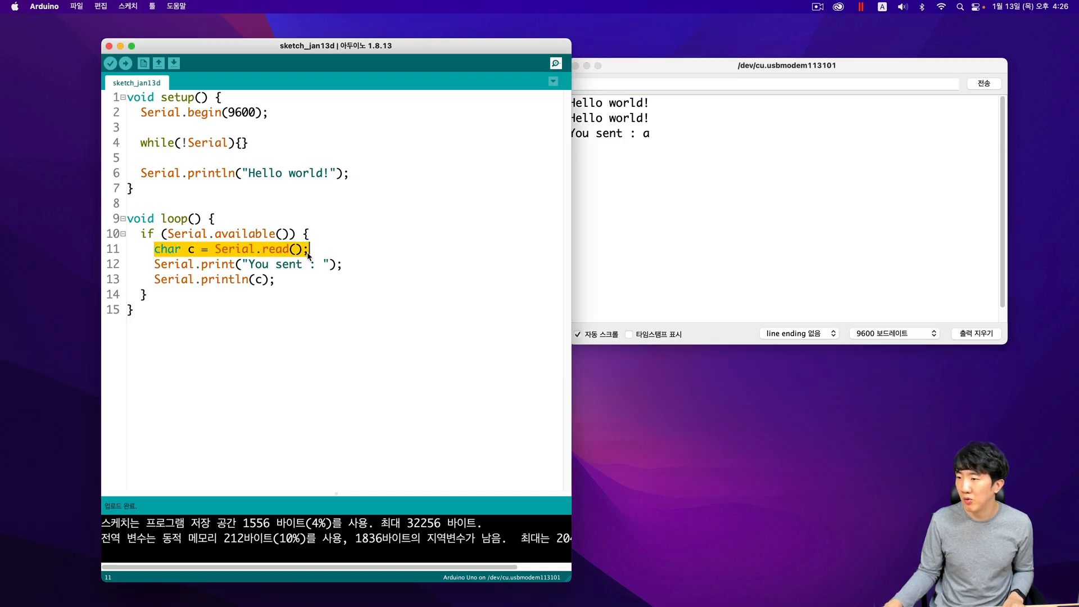
click(154, 264)
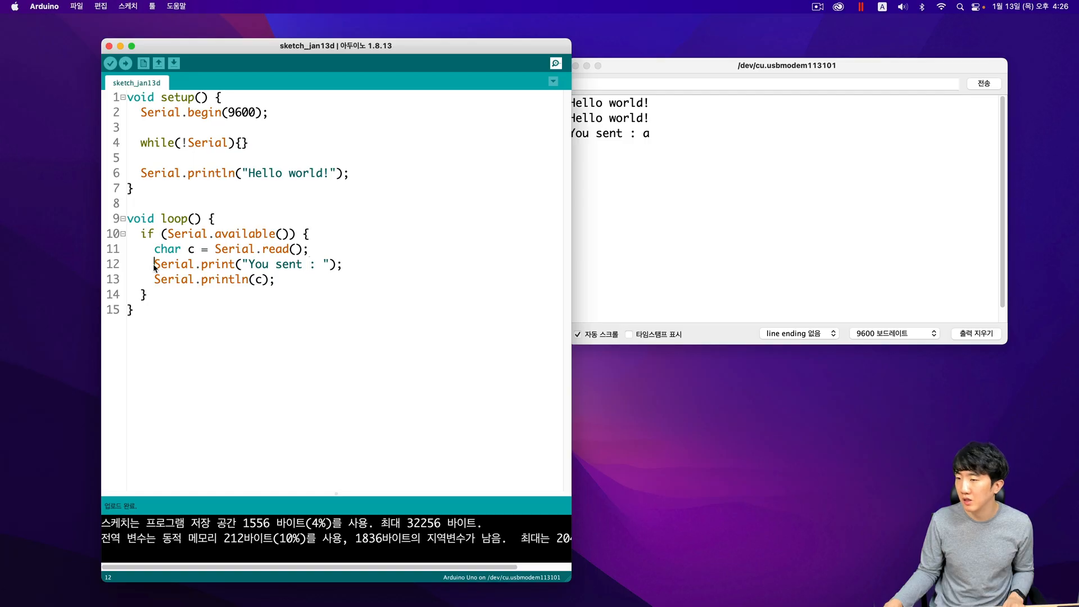
drag(154, 264, 316, 282)
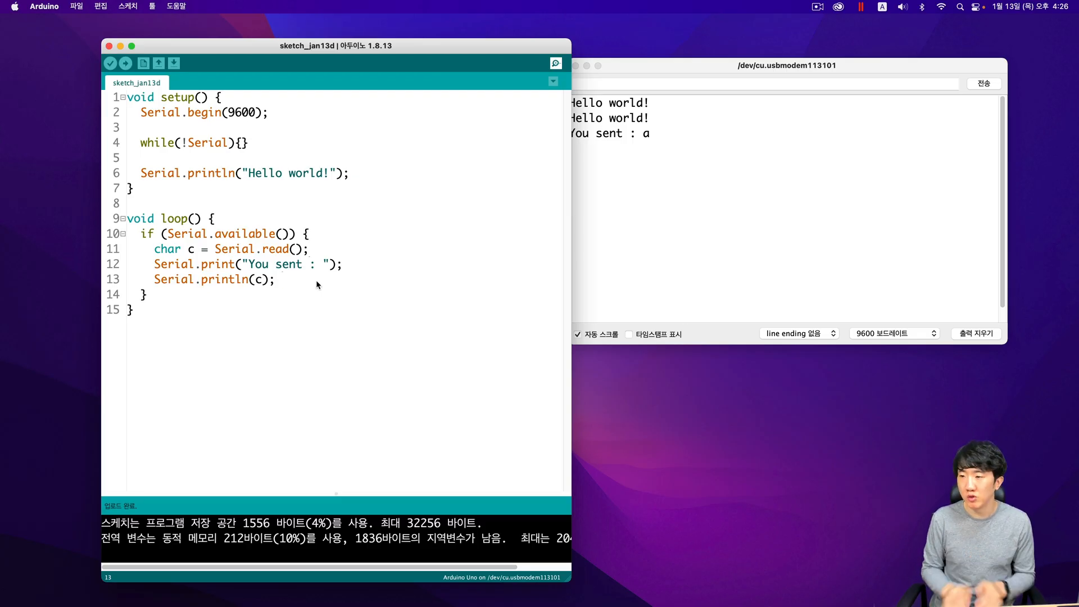
Add Serial.println(c, DEC); and Serial.println(c, HEX); after Serial.println(c);.
text(S)
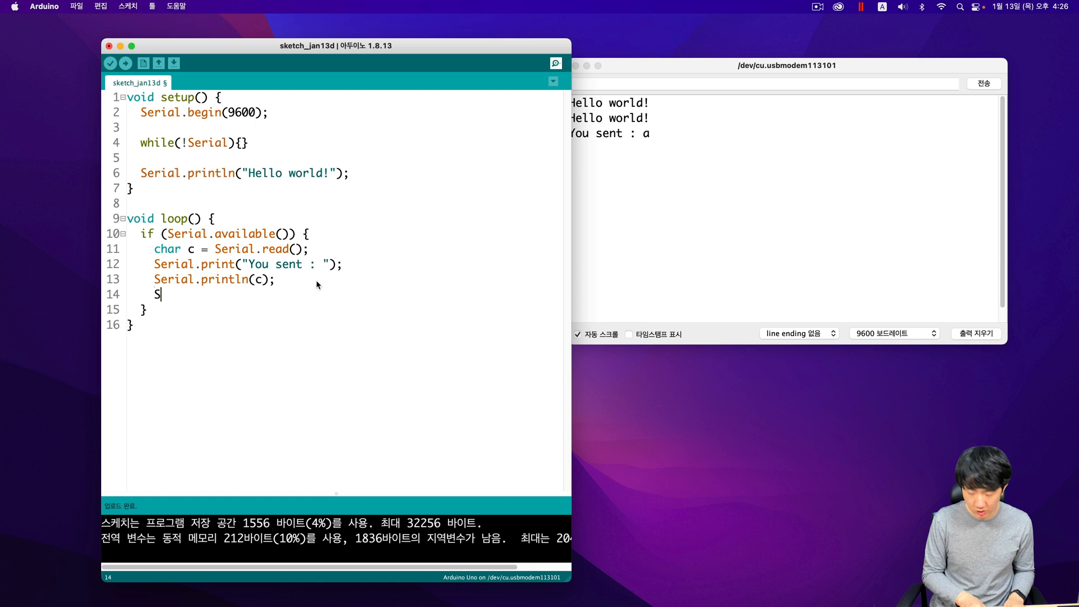
text(erial.printl)
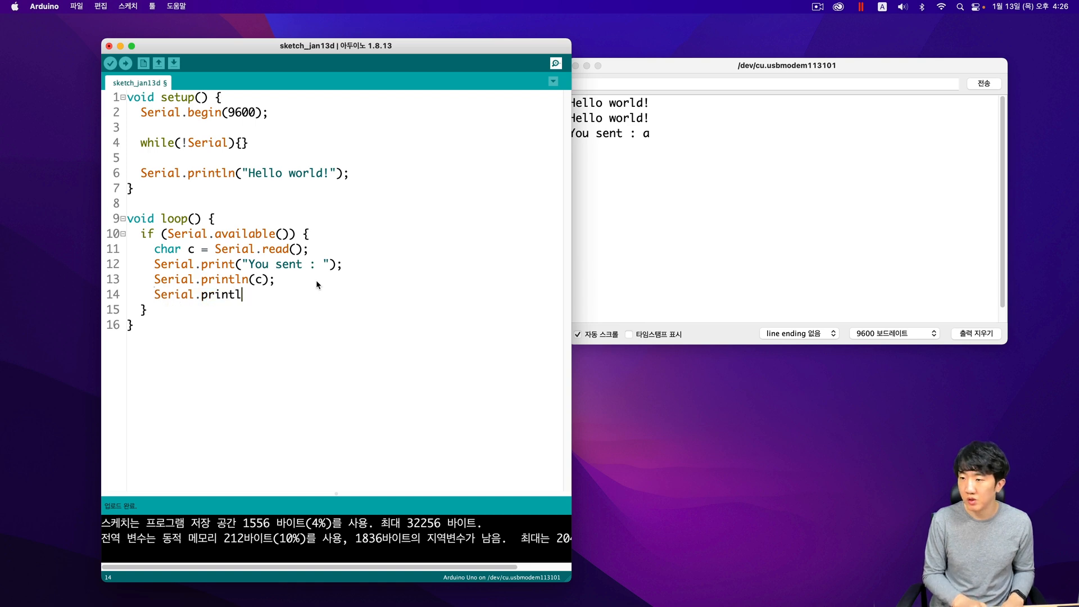
text(n(c, DE)
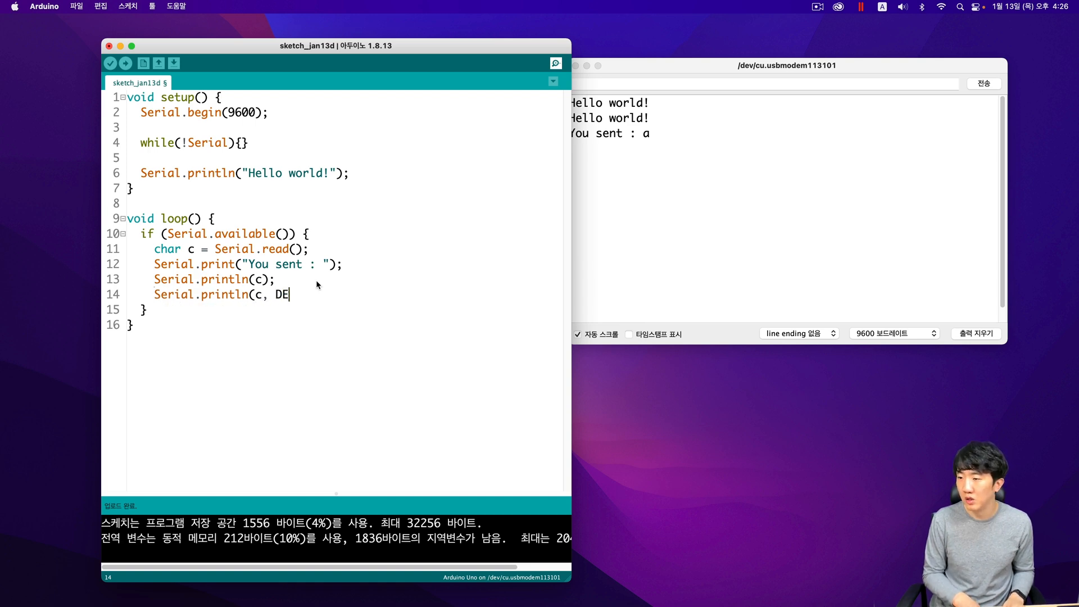
text(C);)
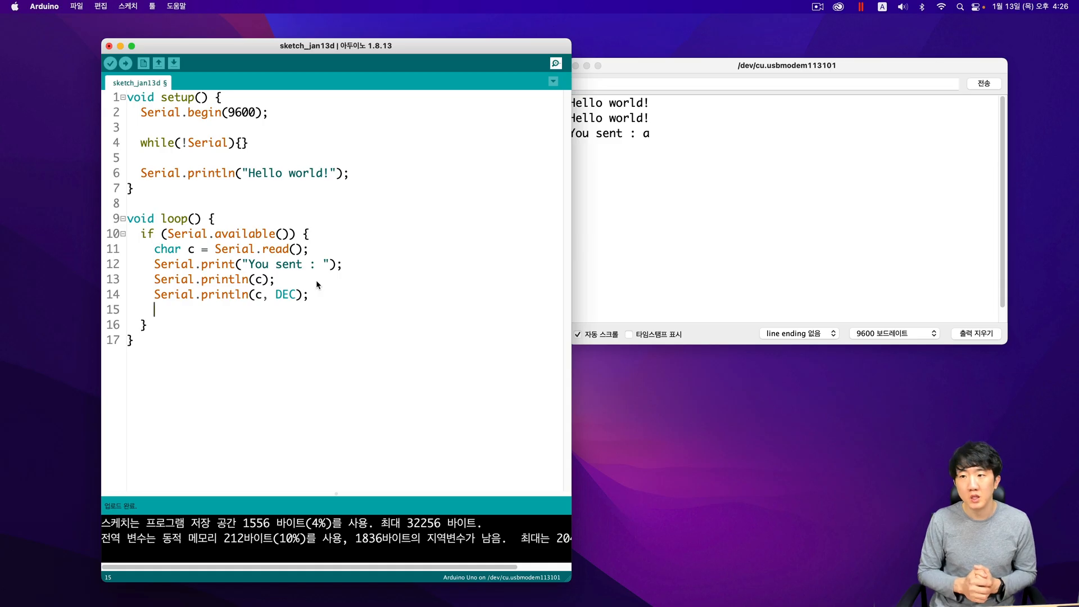
text(SE)
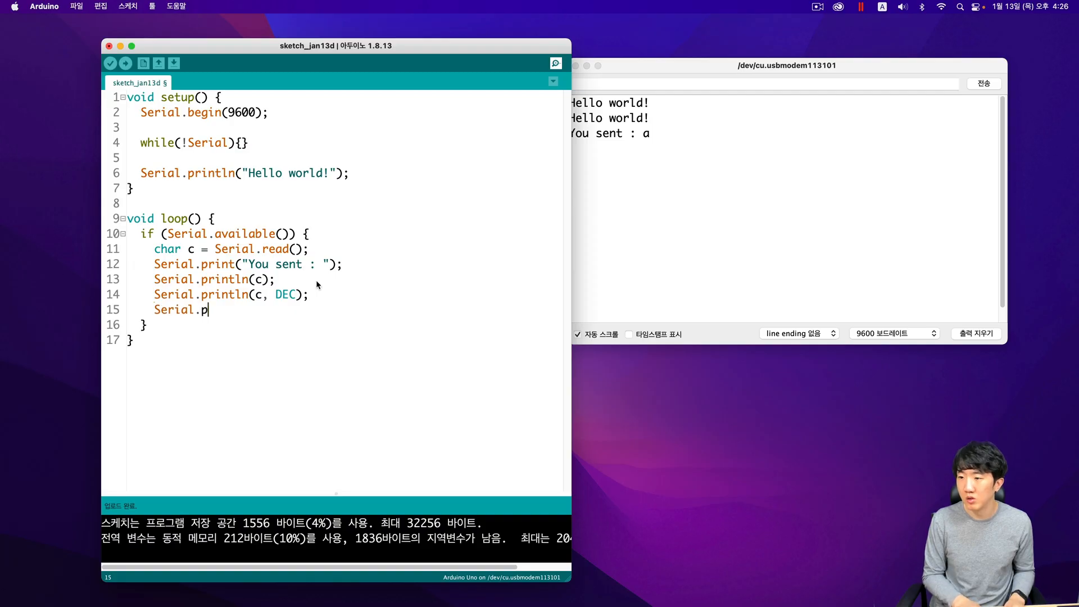
text(rintln()
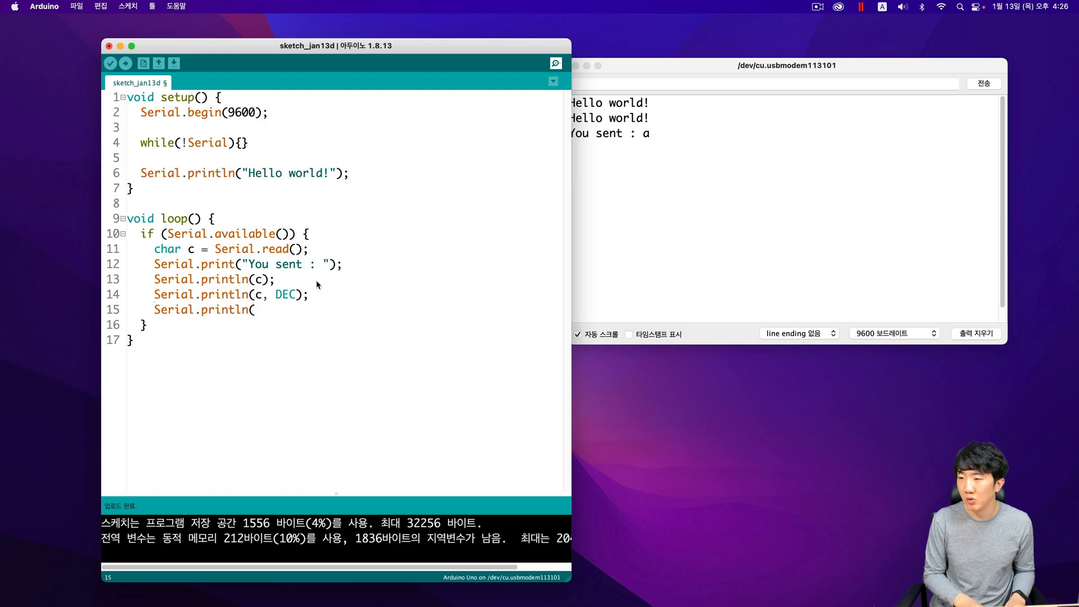
text(c, HEX)
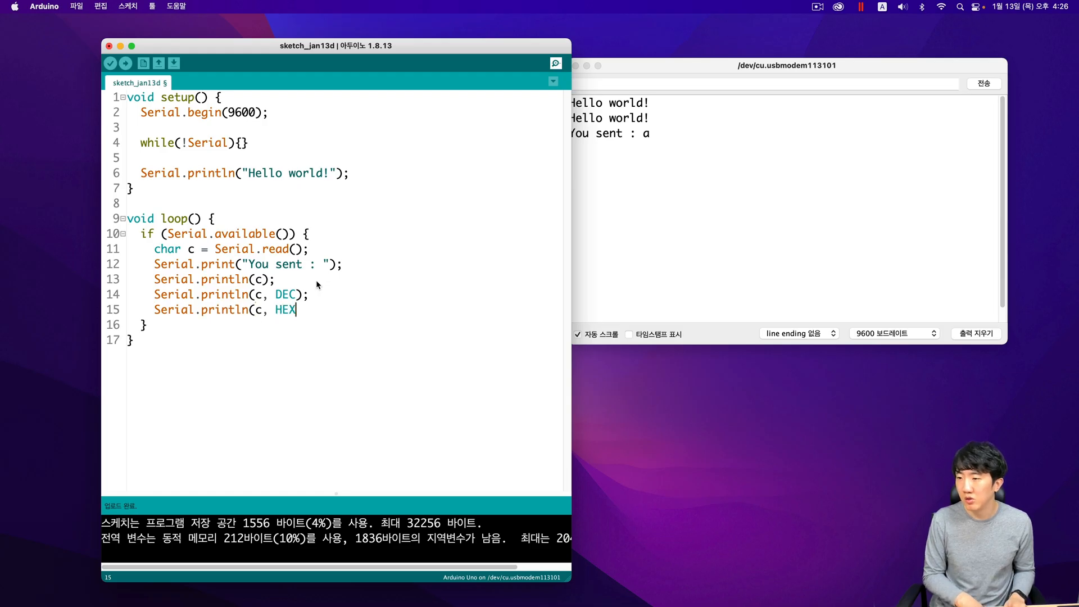
text(;)
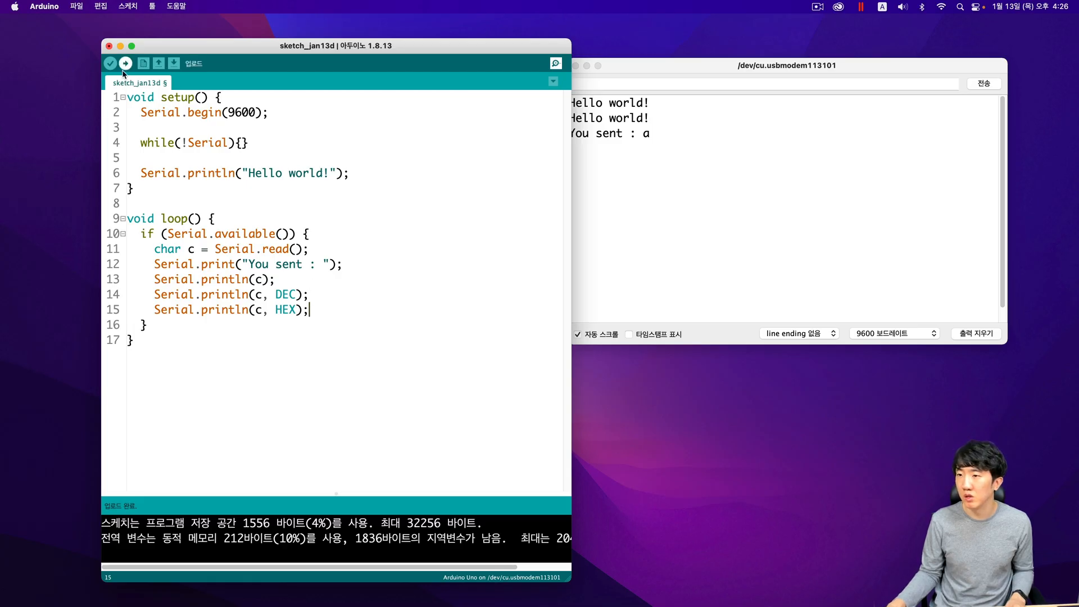
Upload the updated sketch and use the Serial Monitor input to send 'M'.
click(126, 62)
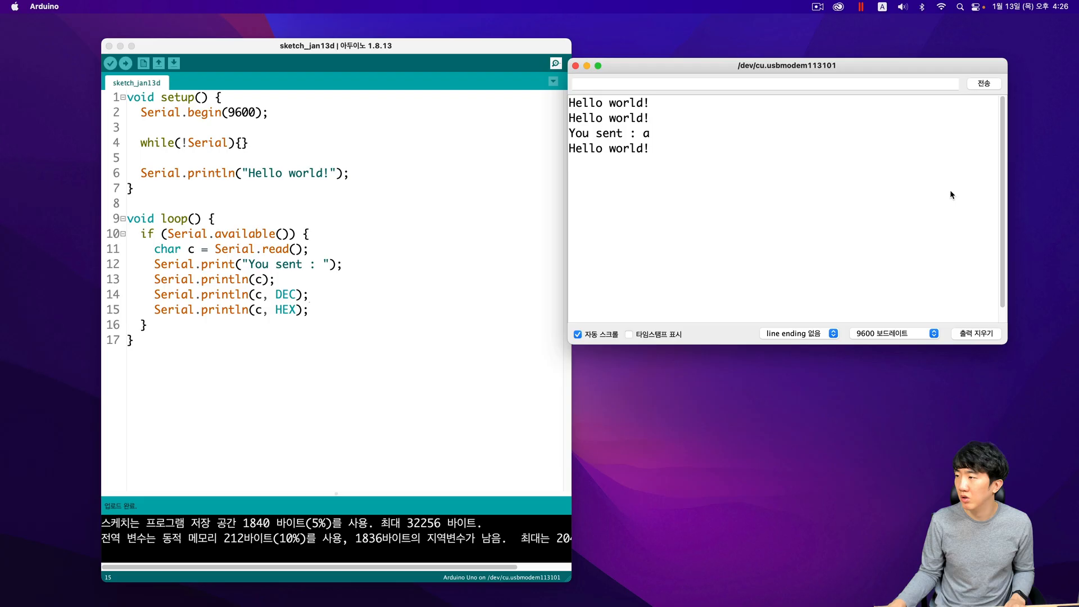
click(759, 84)
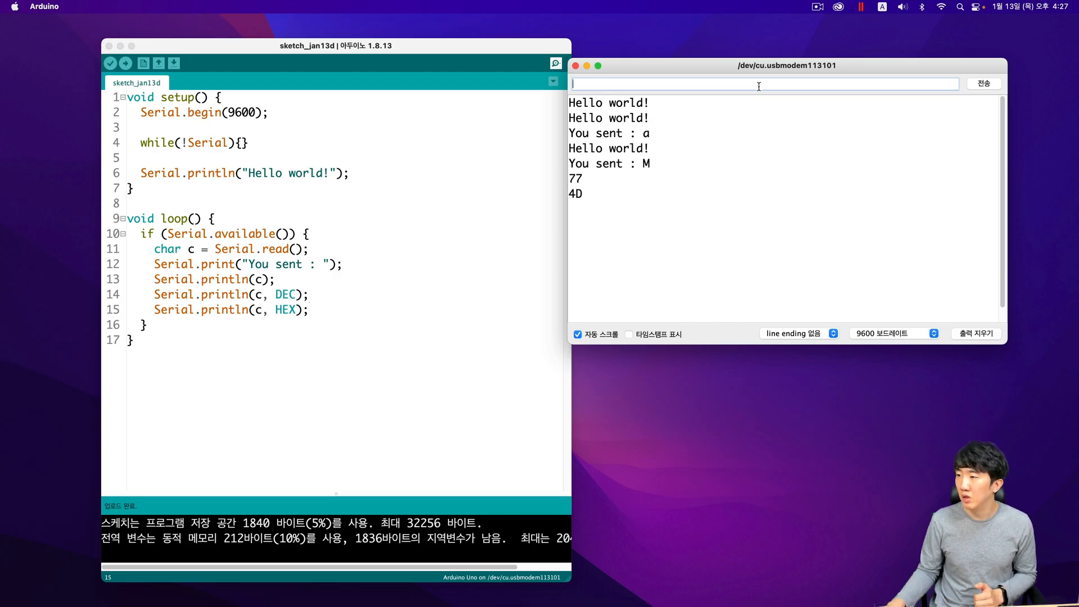
mouse_move(586, 187)
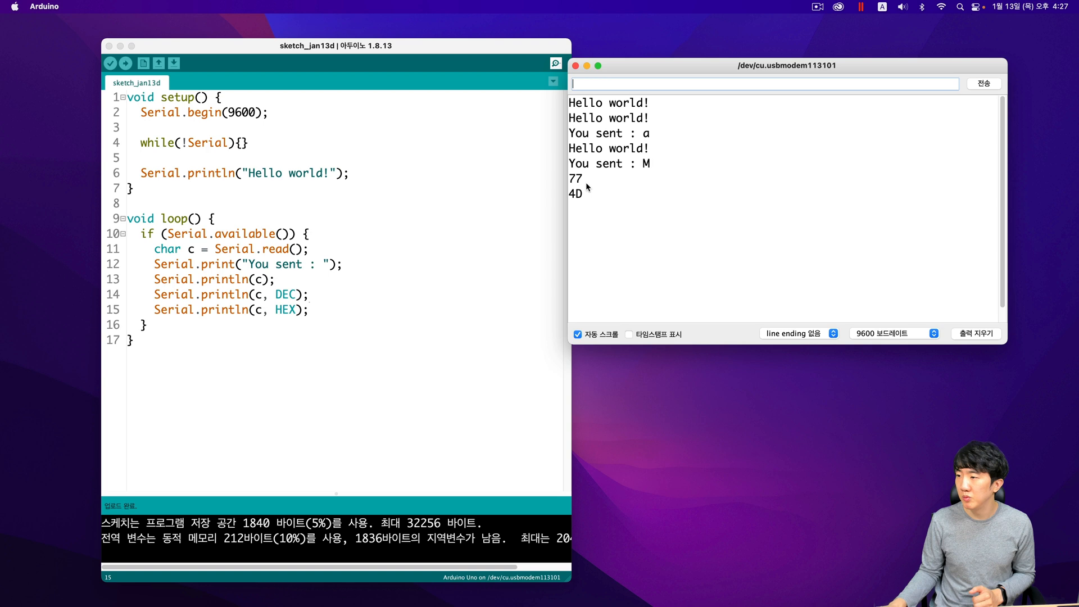
mouse_move(592, 204)
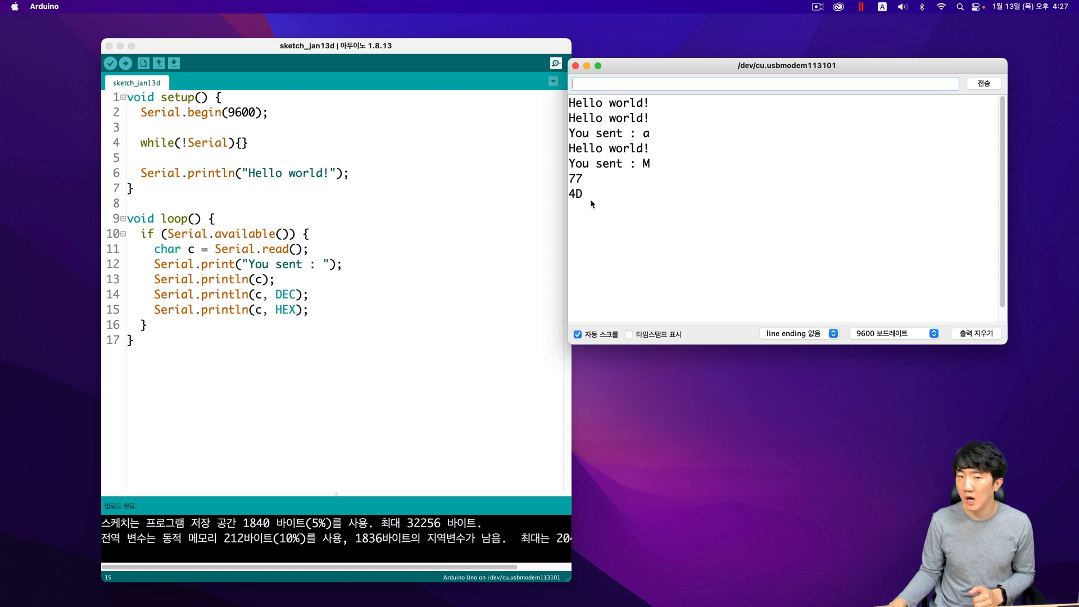
mouse_move(328, 251)
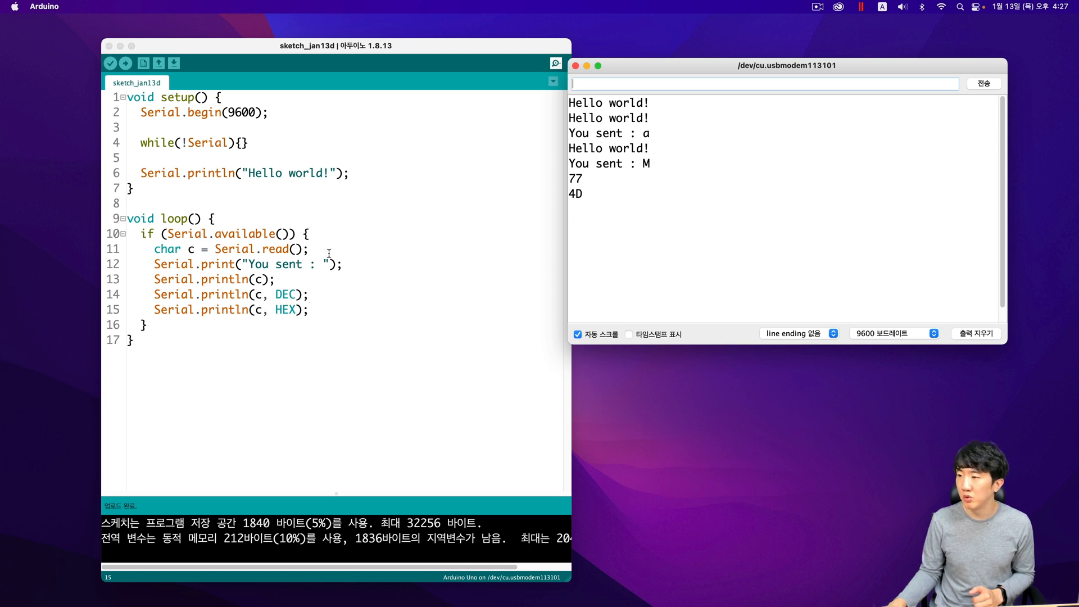